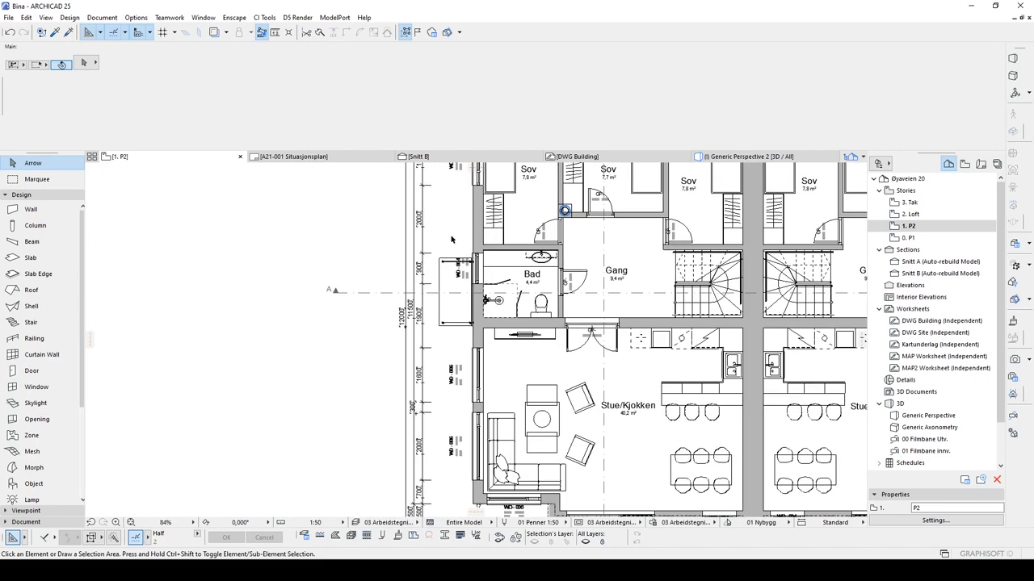
Select the vertical dimension chain along the left exterior wall of the R2 plan.
{"action": "scroll", "scroll_direction": "down", "scroll_amount": 3}
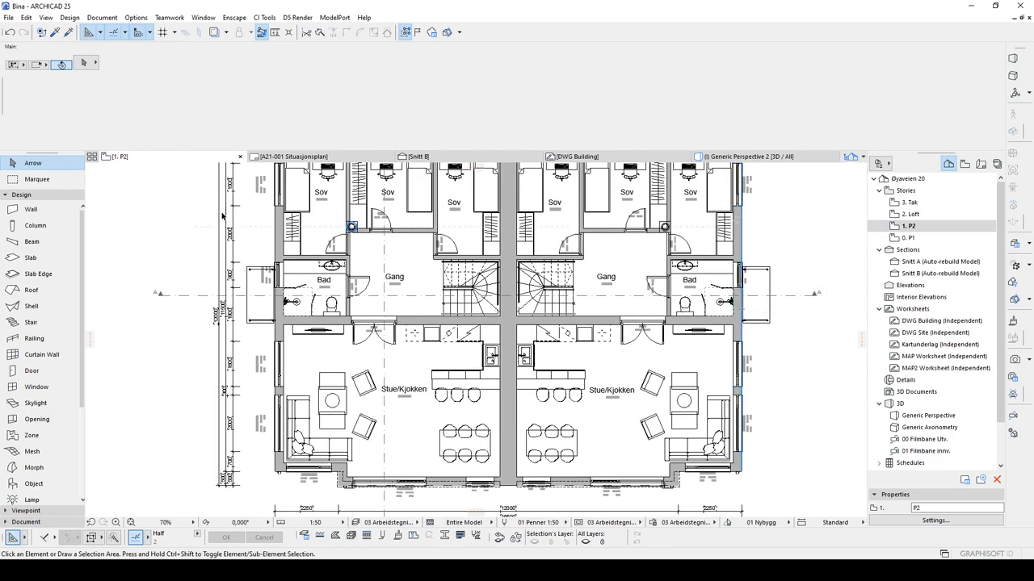
{"action": "mouse_move", "coordinate": [742, 248]}
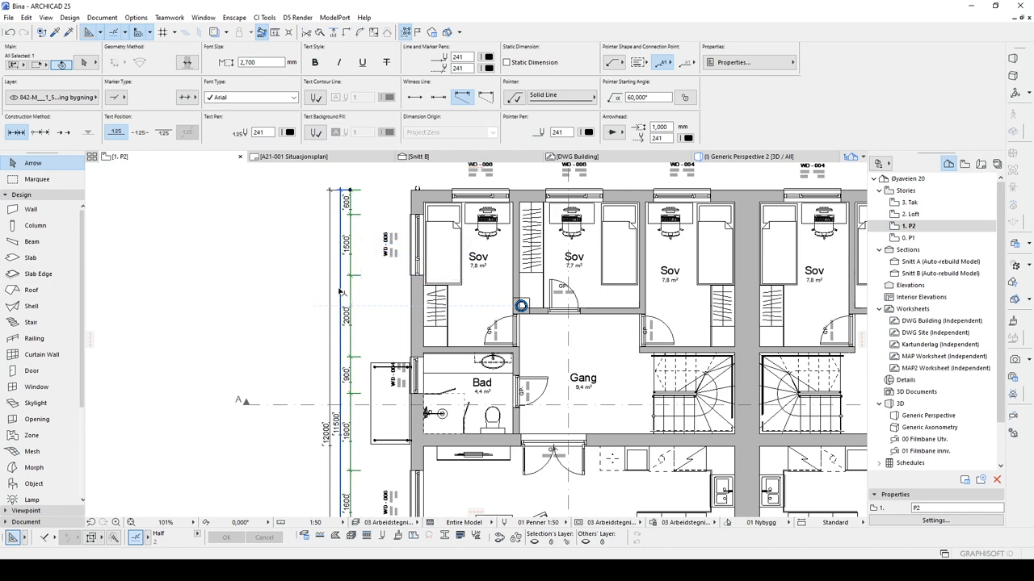
{"action": "left_click", "coordinate": [339, 306]}
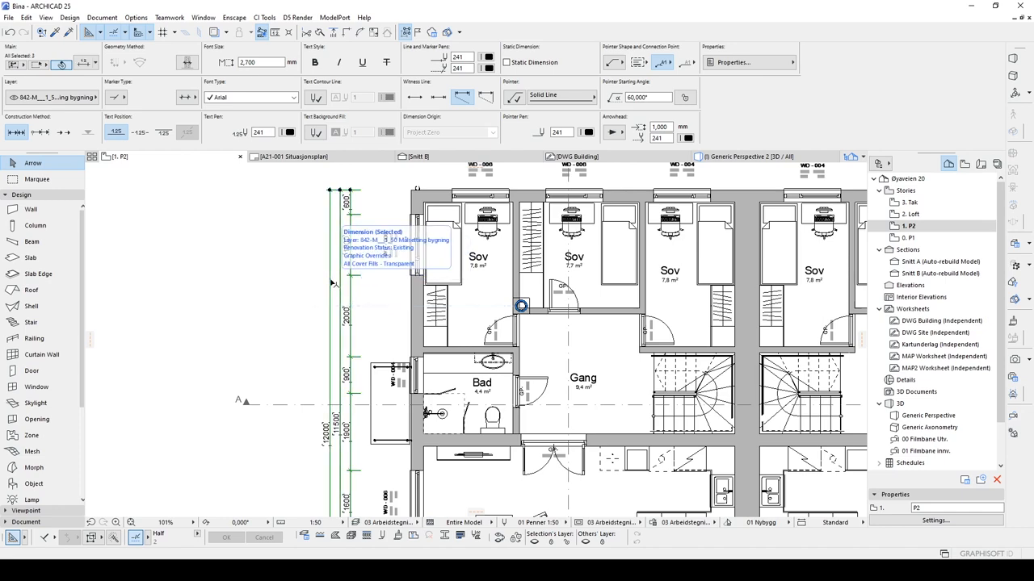
{"action": "scroll", "scroll_direction": "down", "scroll_amount": 3}
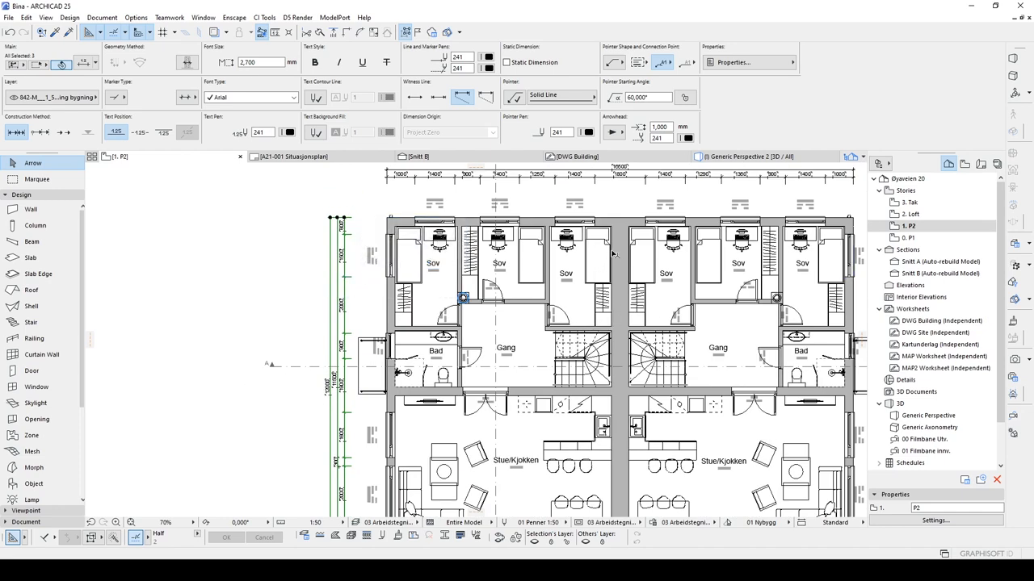
{"action": "mouse_move", "coordinate": [624, 242]}
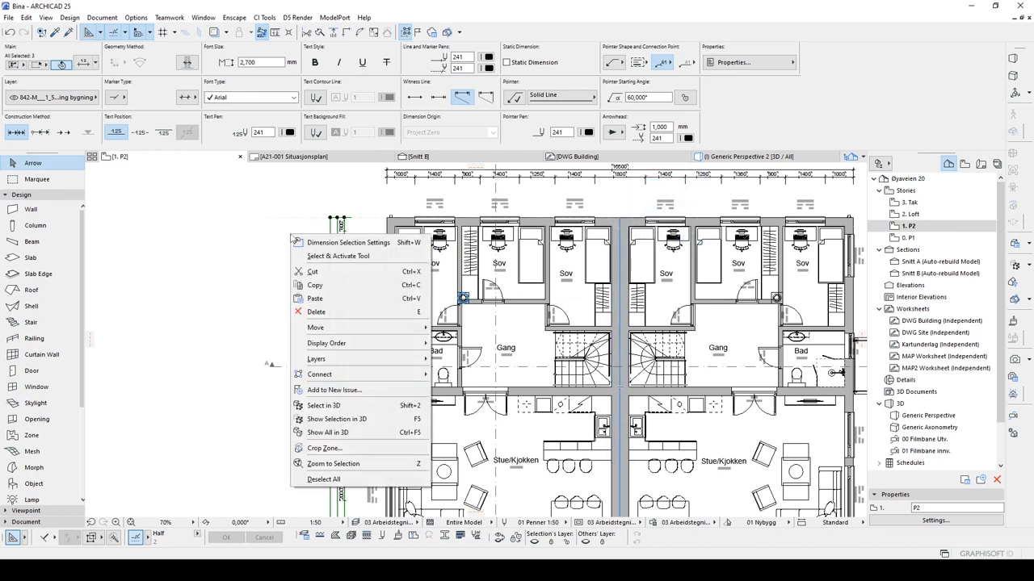
{"action": "mouse_move", "coordinate": [315, 326]}
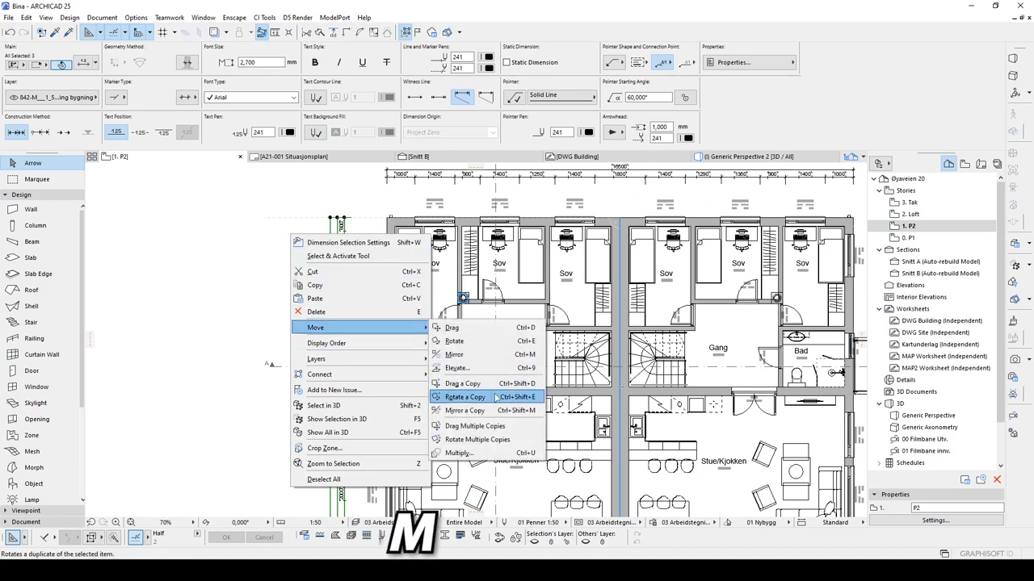
{"action": "mouse_move", "coordinate": [465, 410]}
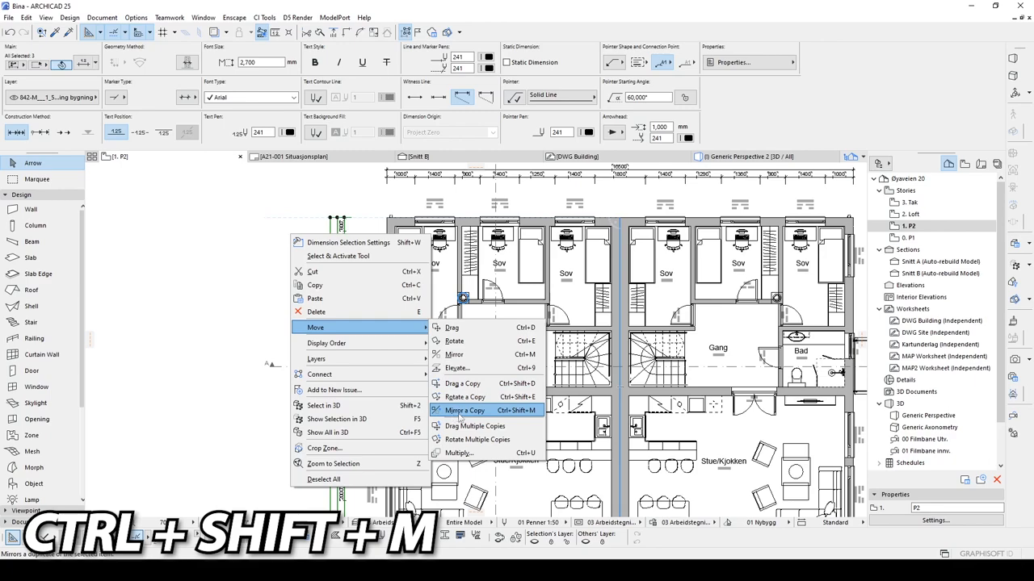
Close the dimension's context menu before switching to the 2. Loft story.
{"action": "left_click", "coordinate": [465, 411]}
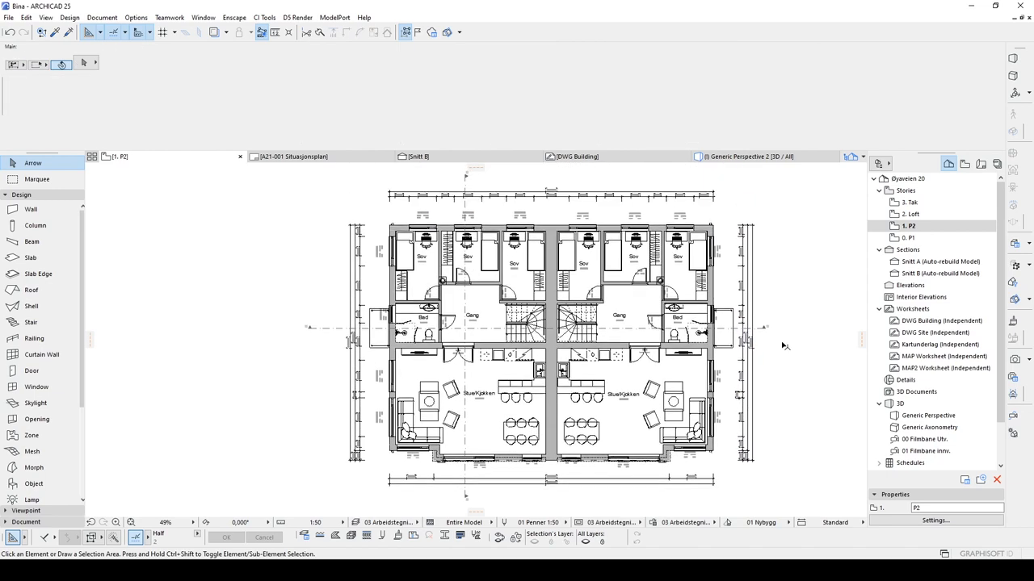
{"action": "mouse_move", "coordinate": [753, 326]}
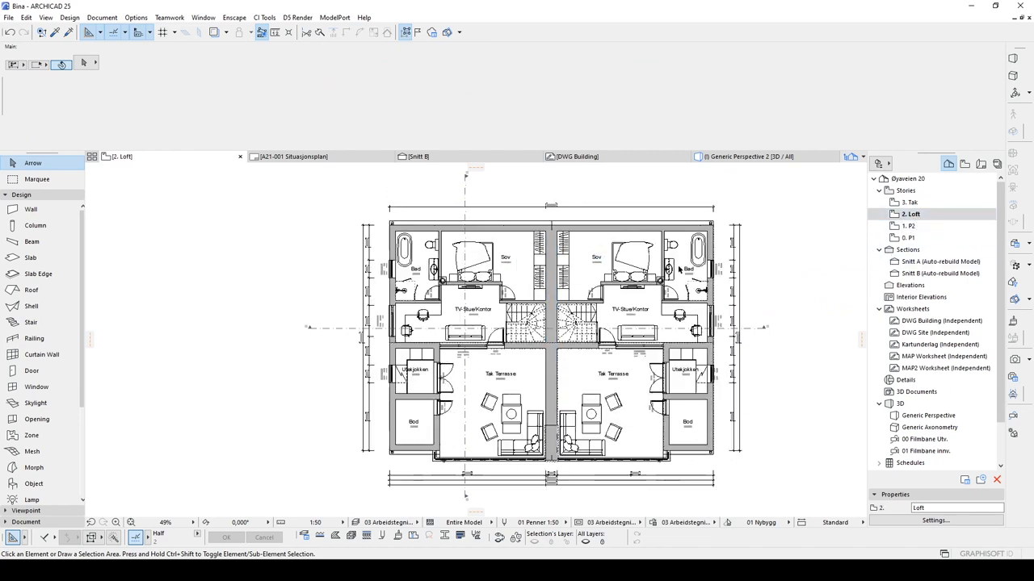
Drag a selection rectangle on the loft plan and return to the R2 story plan.
{"action": "left_click", "coordinate": [630, 299]}
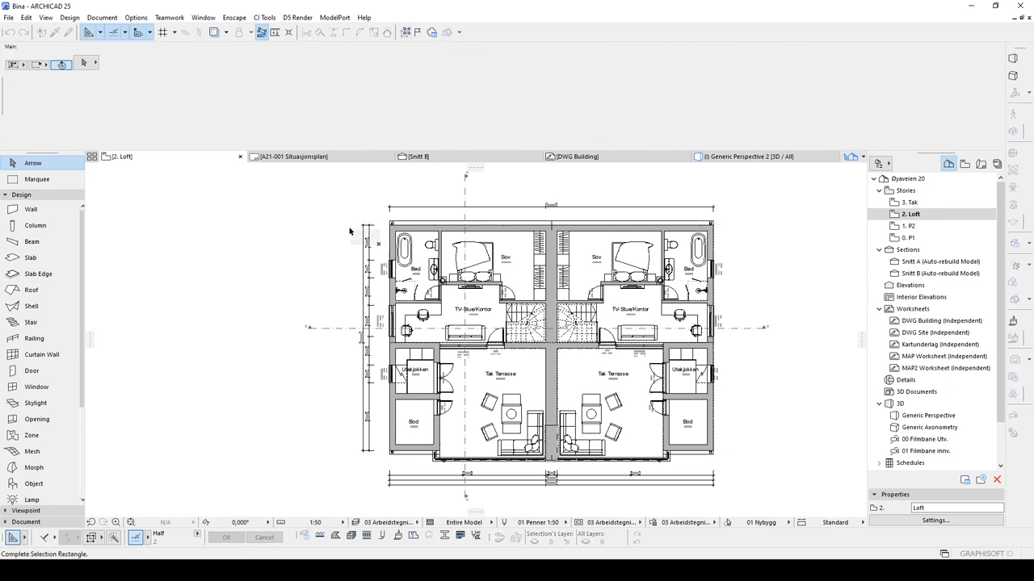
{"action": "left_click", "coordinate": [549, 478]}
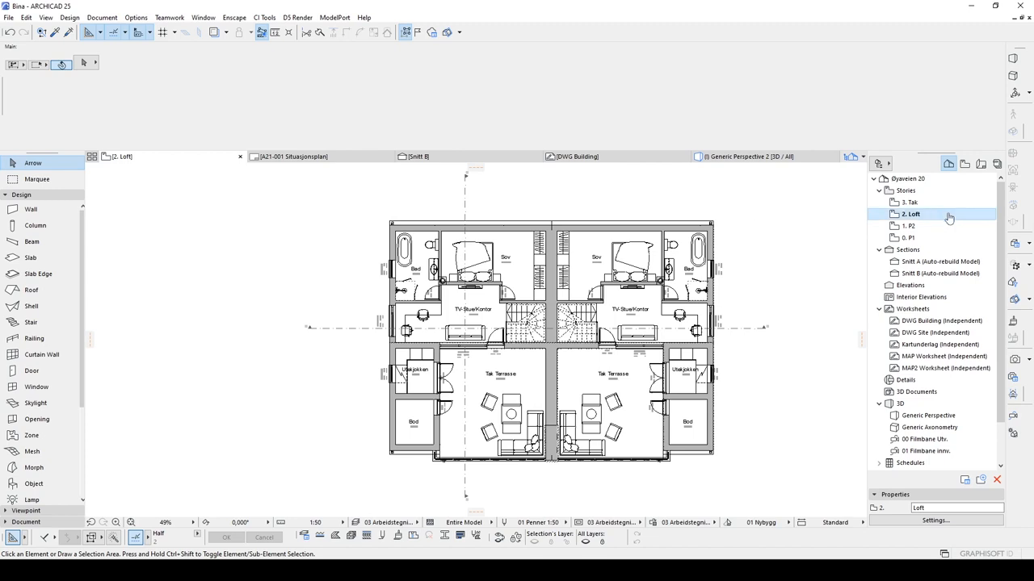
{"action": "left_click", "coordinate": [908, 226]}
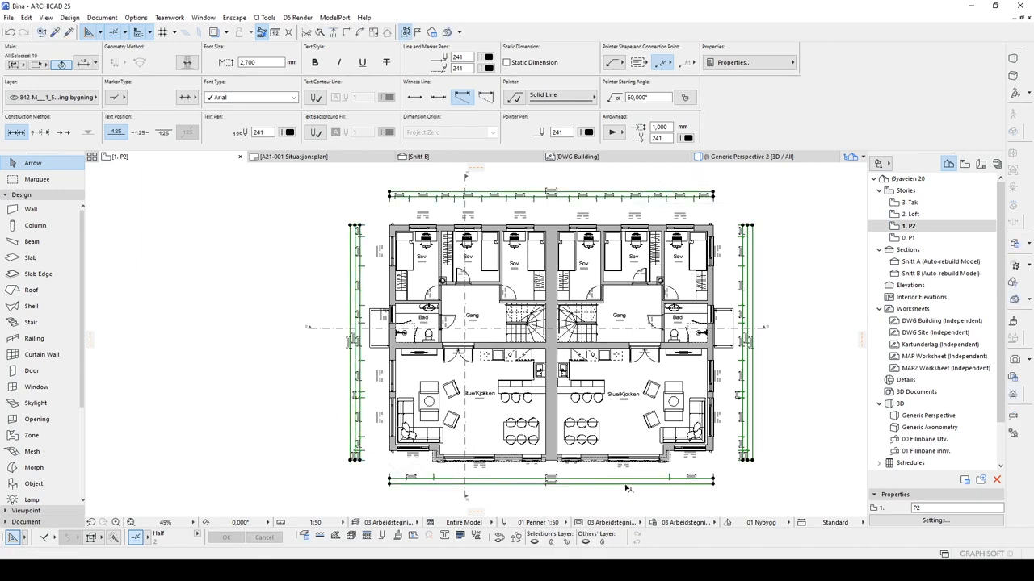
Copy the selected R2 dimension chains and paste them onto the 2. Loft plan.
{"action": "right_click", "coordinate": [628, 488]}
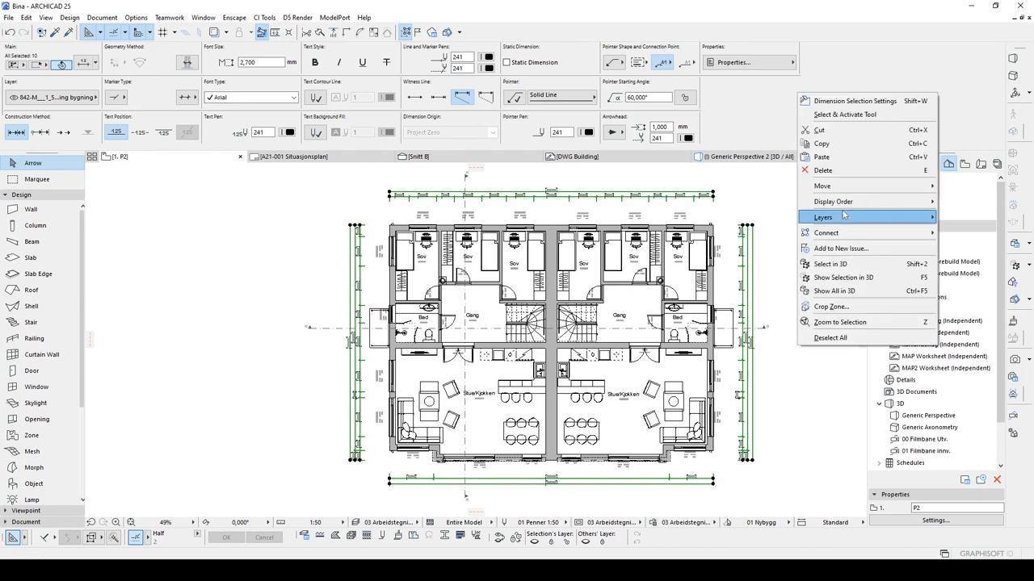
{"action": "mouse_move", "coordinate": [820, 142]}
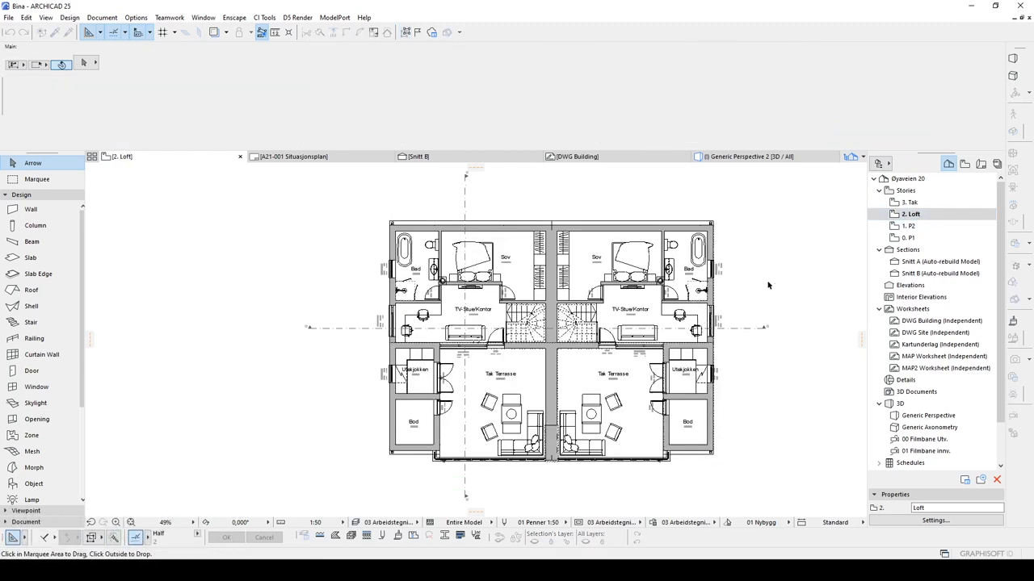
{"action": "key", "text": "ctrl+v"}
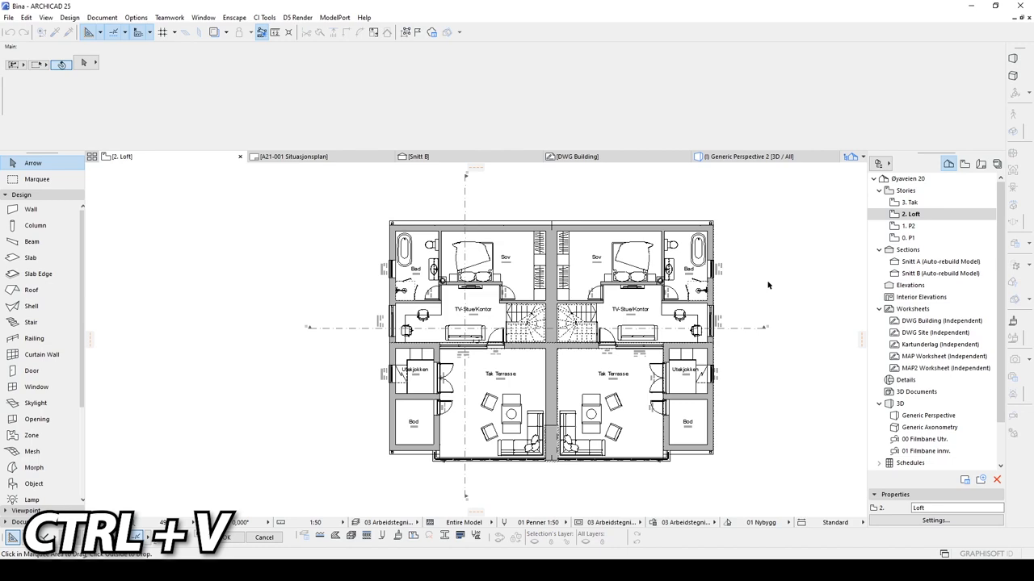
{"action": "right_click", "coordinate": [768, 284]}
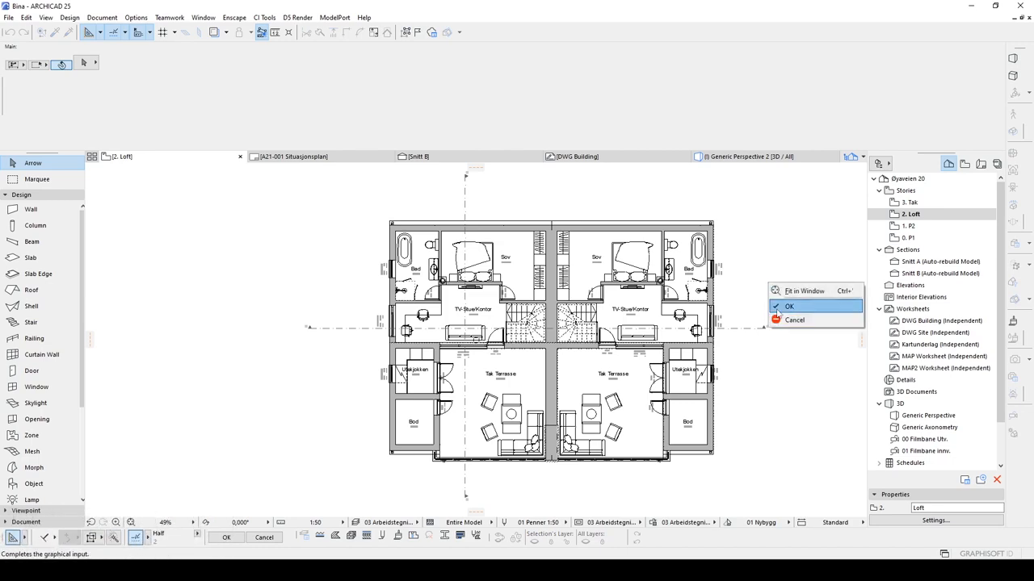
{"action": "left_click", "coordinate": [804, 290]}
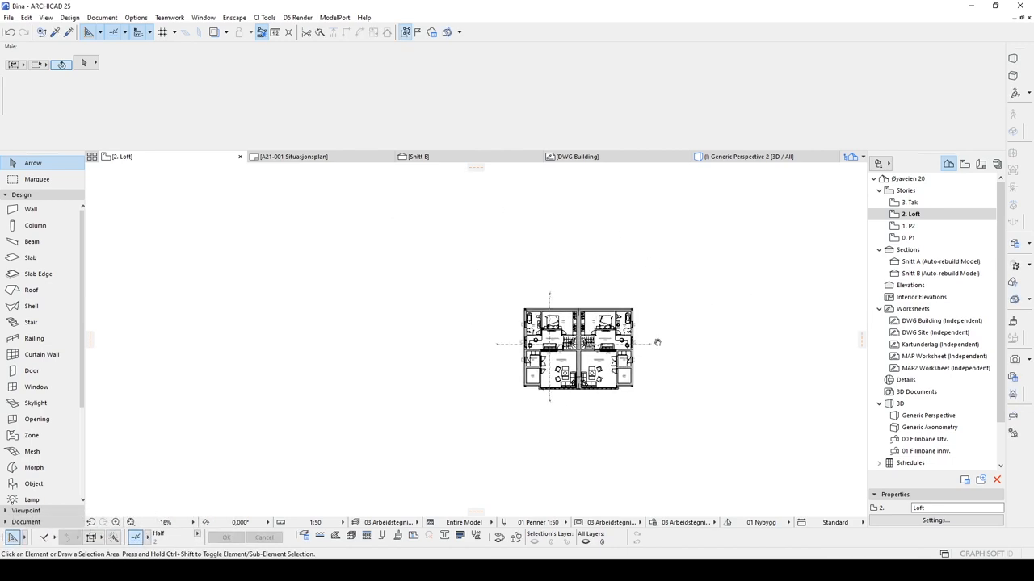
{"action": "mouse_move", "coordinate": [594, 363]}
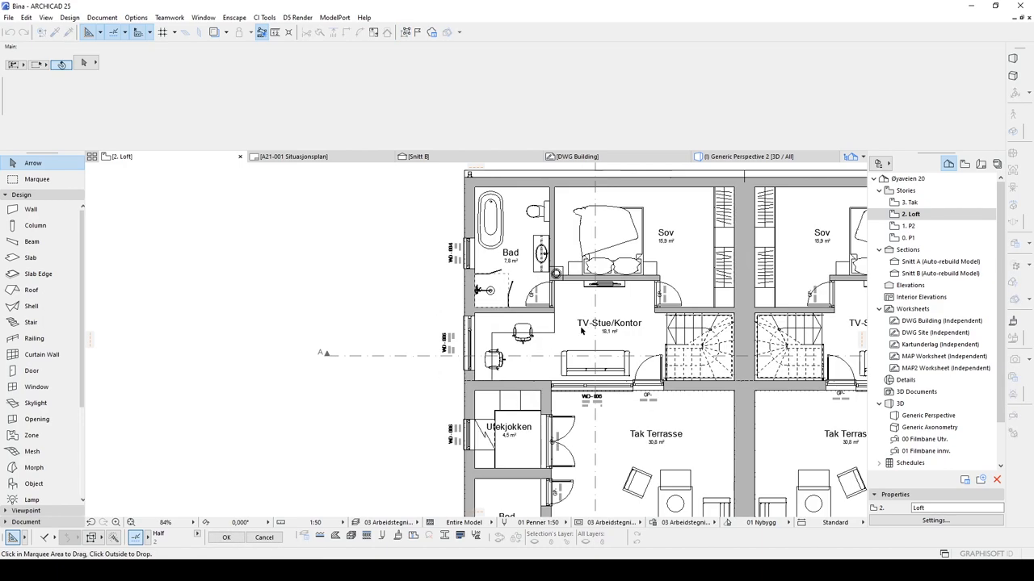
{"action": "scroll", "scroll_direction": "up", "scroll_amount": 3}
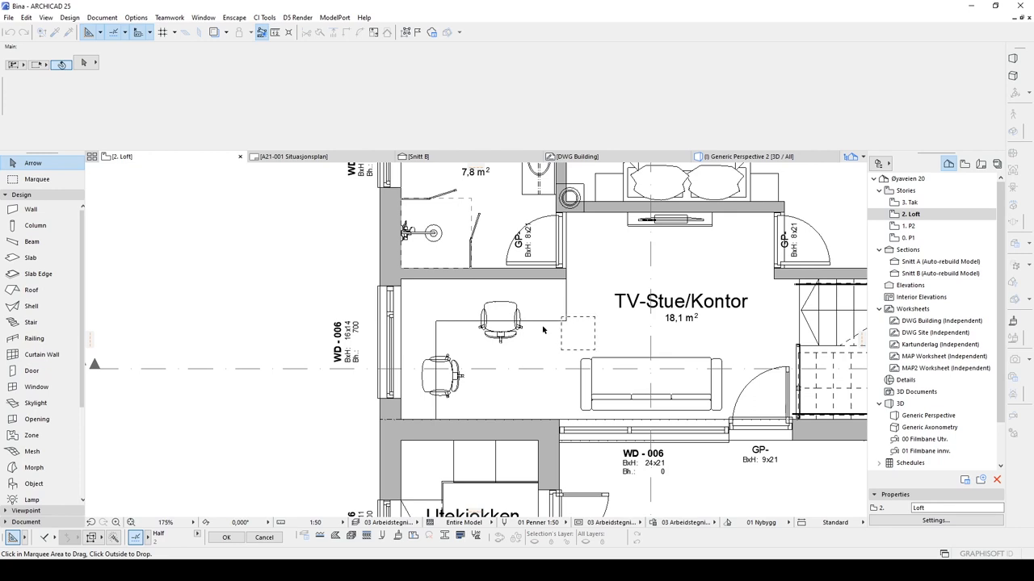
{"action": "scroll", "scroll_direction": "down", "scroll_amount": 3}
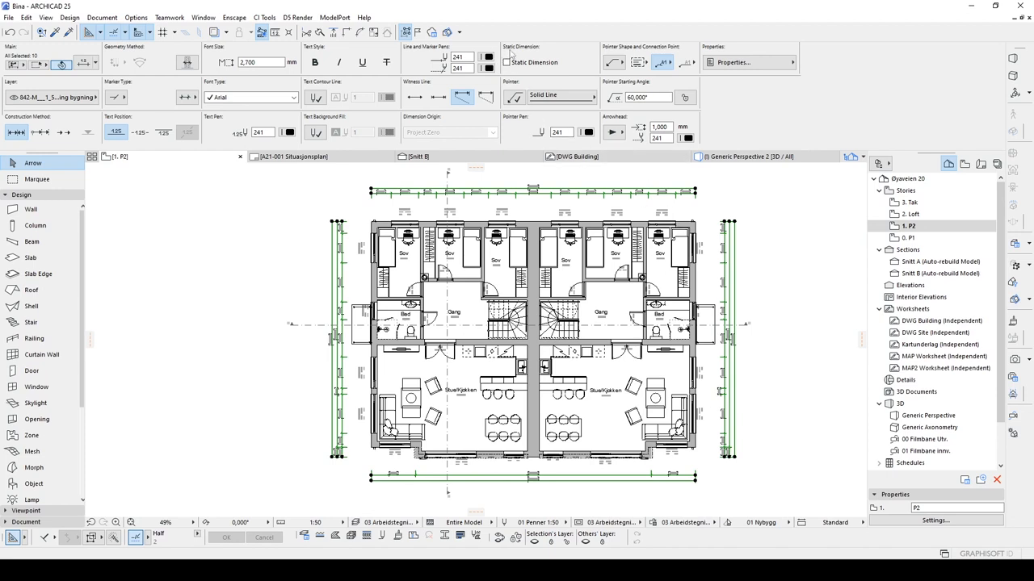
{"action": "mouse_move", "coordinate": [507, 62]}
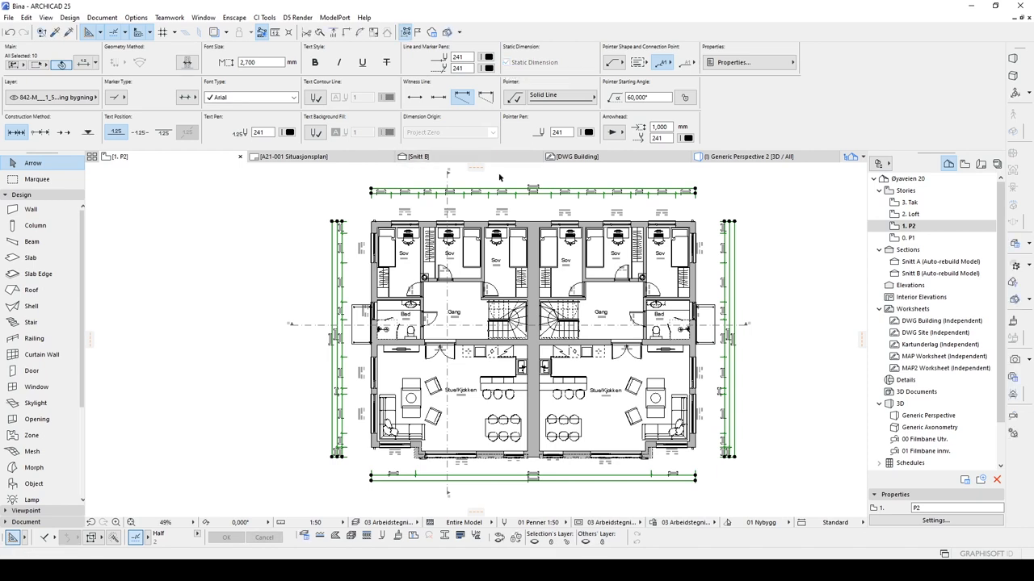
{"action": "mouse_move", "coordinate": [429, 200]}
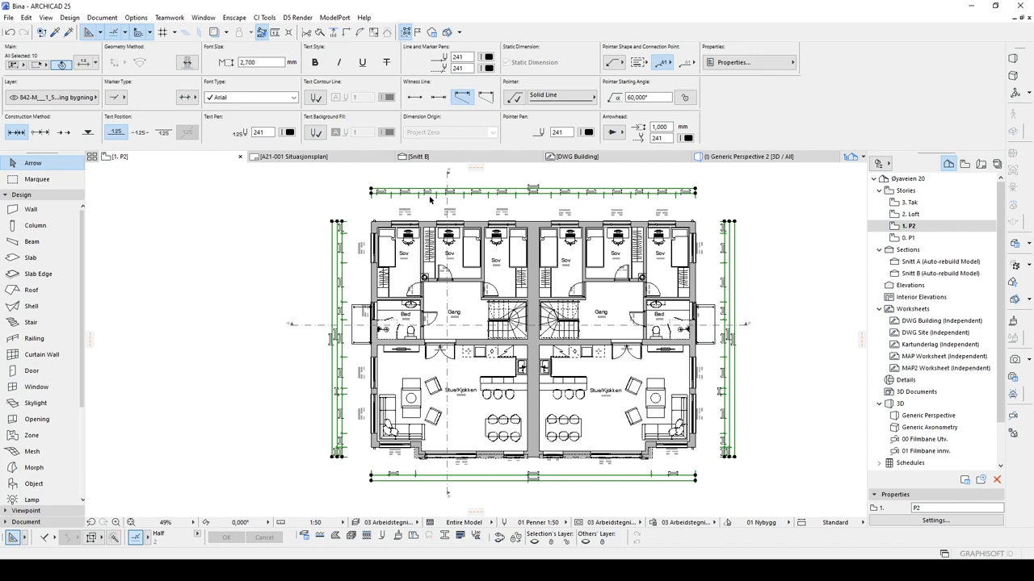
{"action": "mouse_move", "coordinate": [429, 178]}
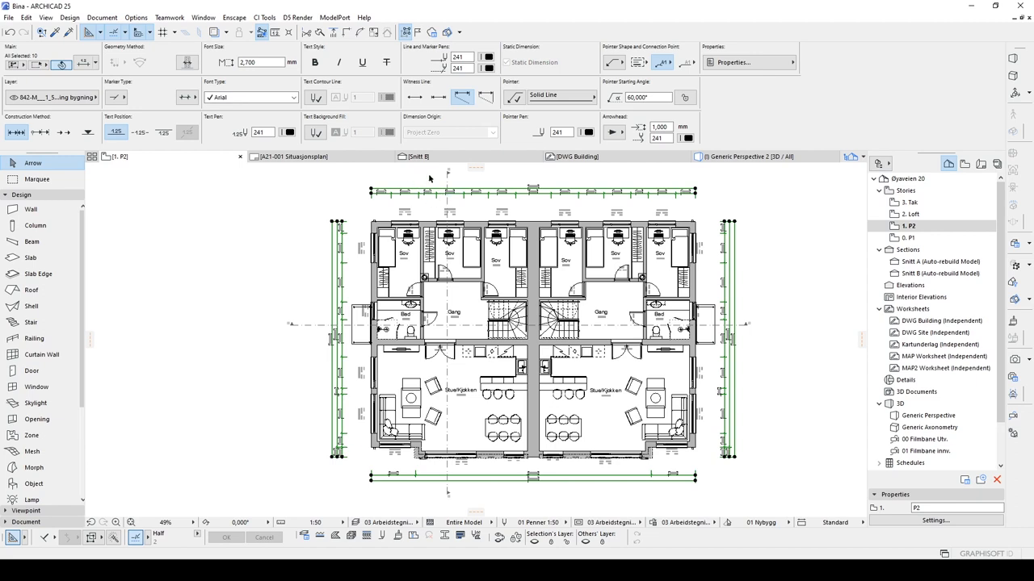
{"action": "mouse_move", "coordinate": [795, 290]}
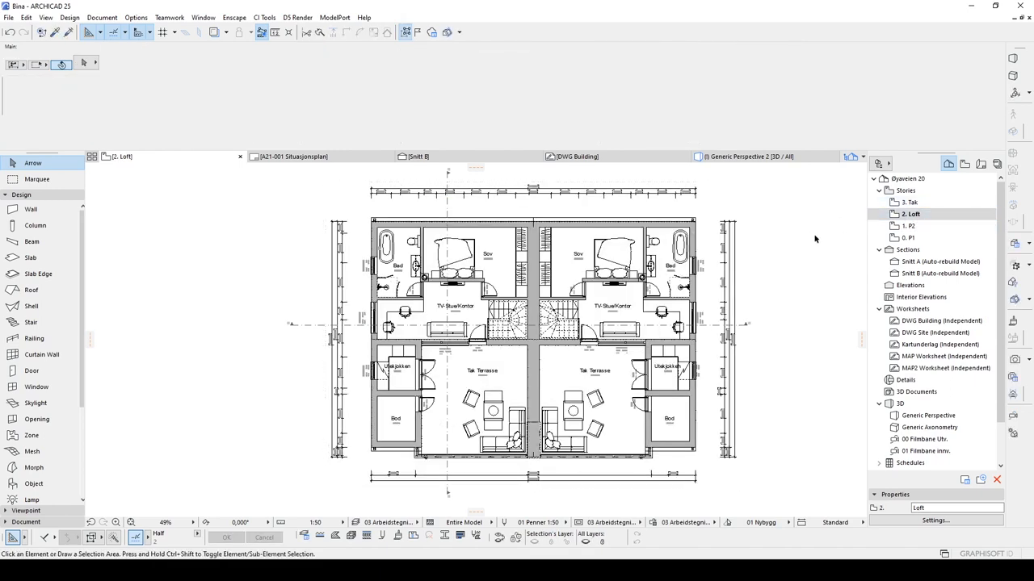
Switch from the floor plan to the Generic Perspective 3D window of the house.
{"action": "scroll", "scroll_direction": "down", "scroll_amount": 3}
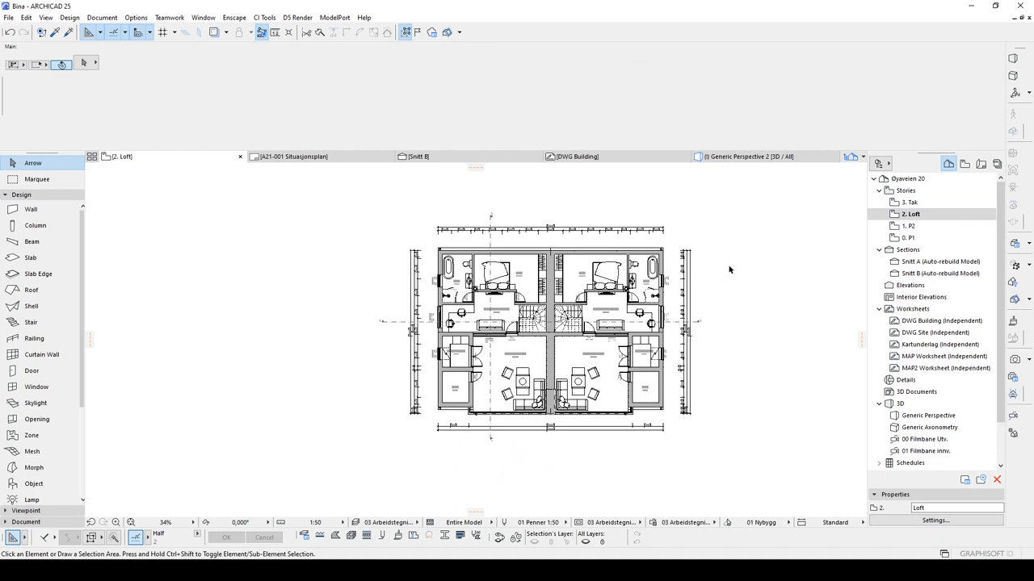
{"action": "mouse_move", "coordinate": [725, 284]}
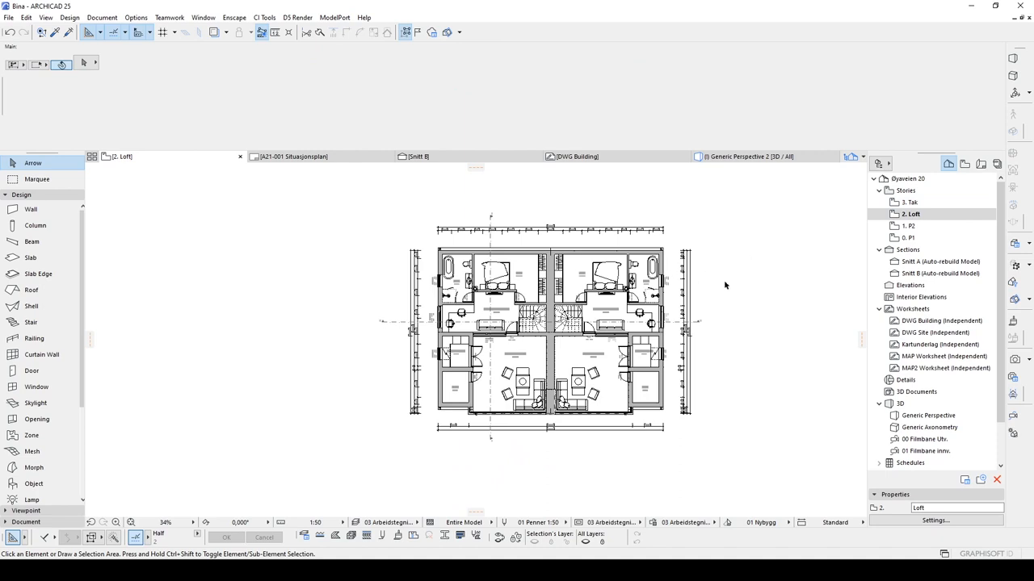
{"action": "left_click", "coordinate": [746, 155]}
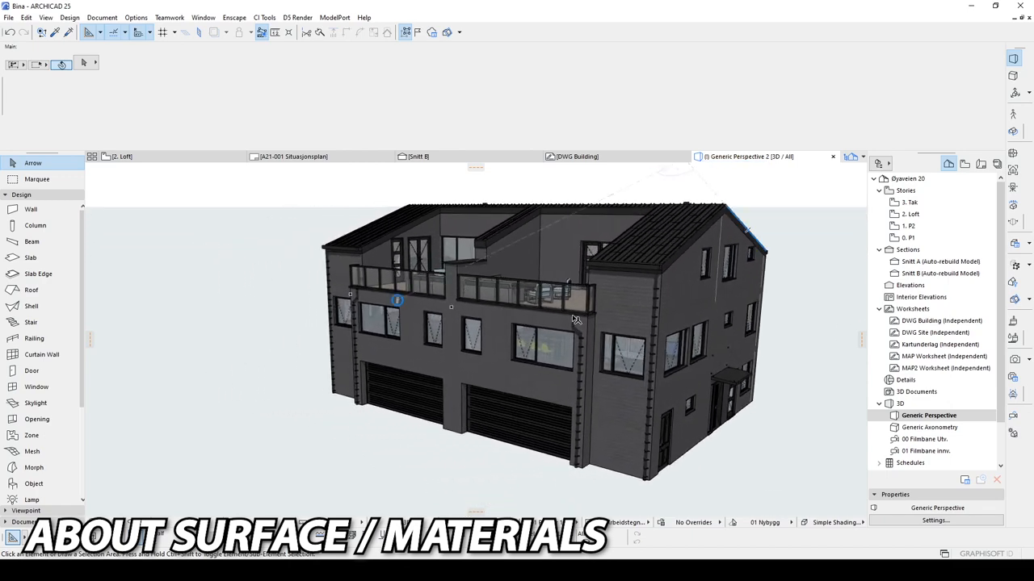
Override the surfaces of the selected gable and side walls with a new finish.
{"action": "left_click", "coordinate": [686, 258]}
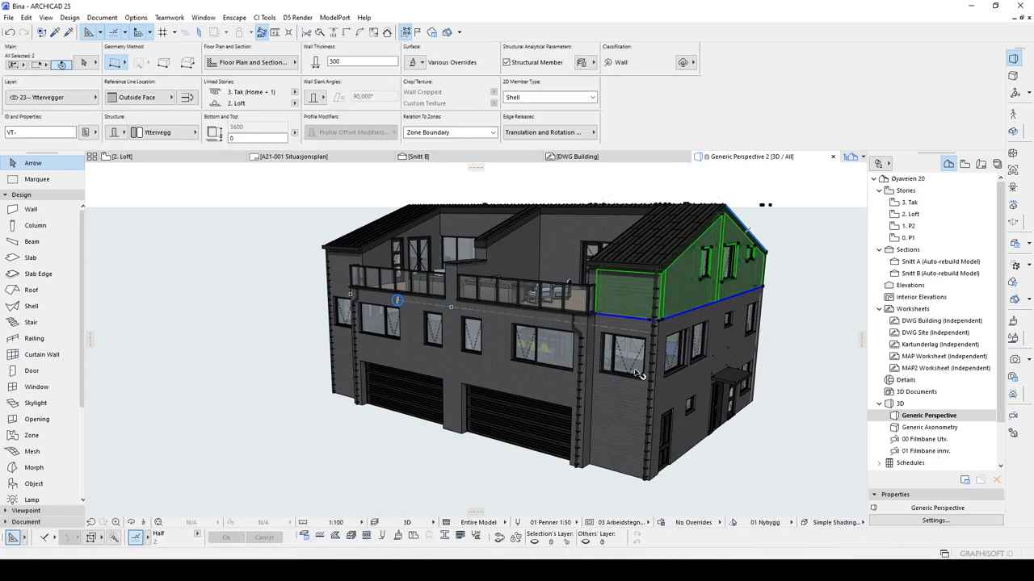
{"action": "left_click", "coordinate": [630, 372]}
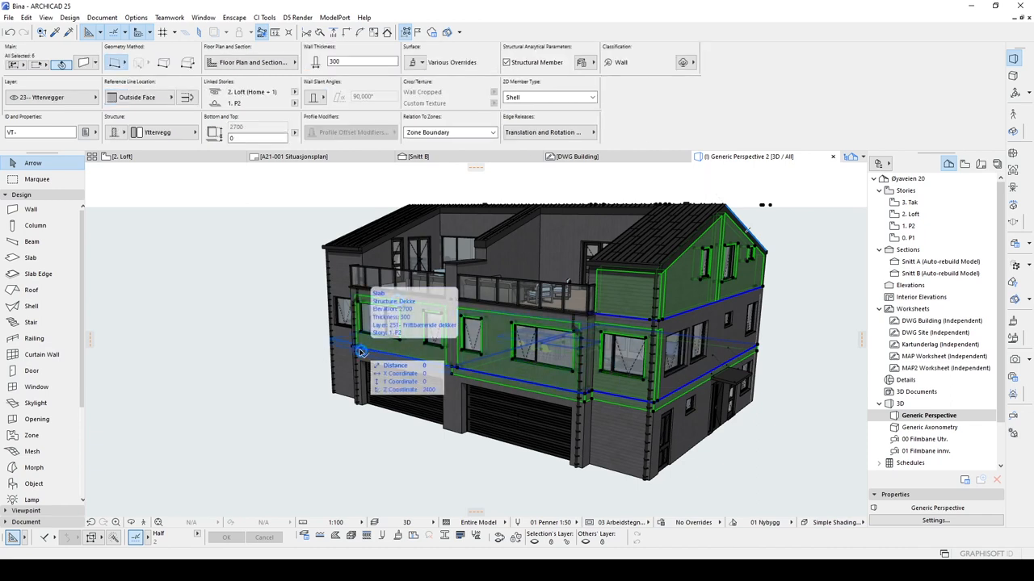
{"action": "left_click", "coordinate": [421, 61]}
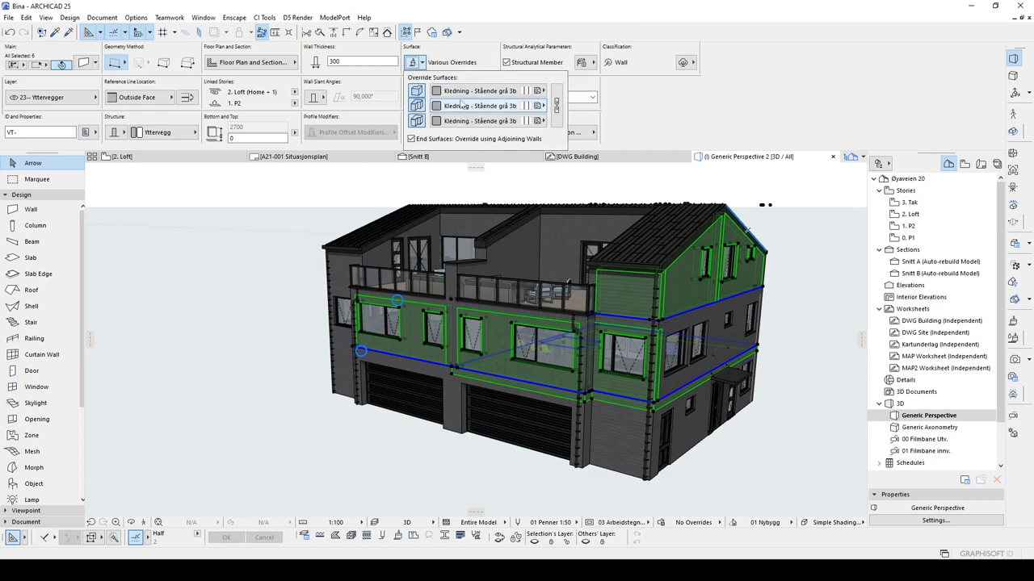
{"action": "left_click", "coordinate": [478, 91]}
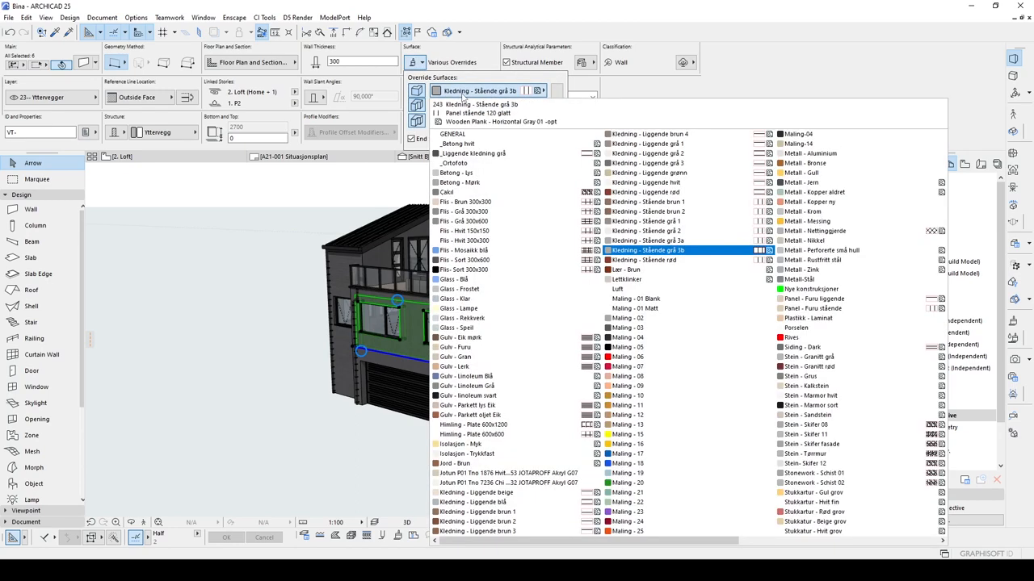
{"action": "left_click", "coordinate": [808, 425]}
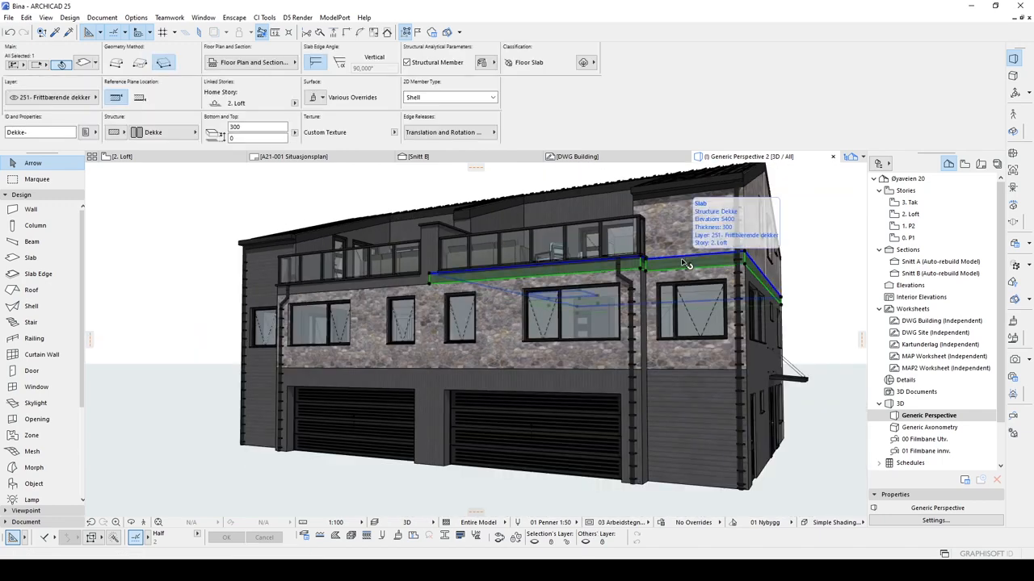
Override the floor slab's surface with a different material.
{"action": "left_click", "coordinate": [322, 97]}
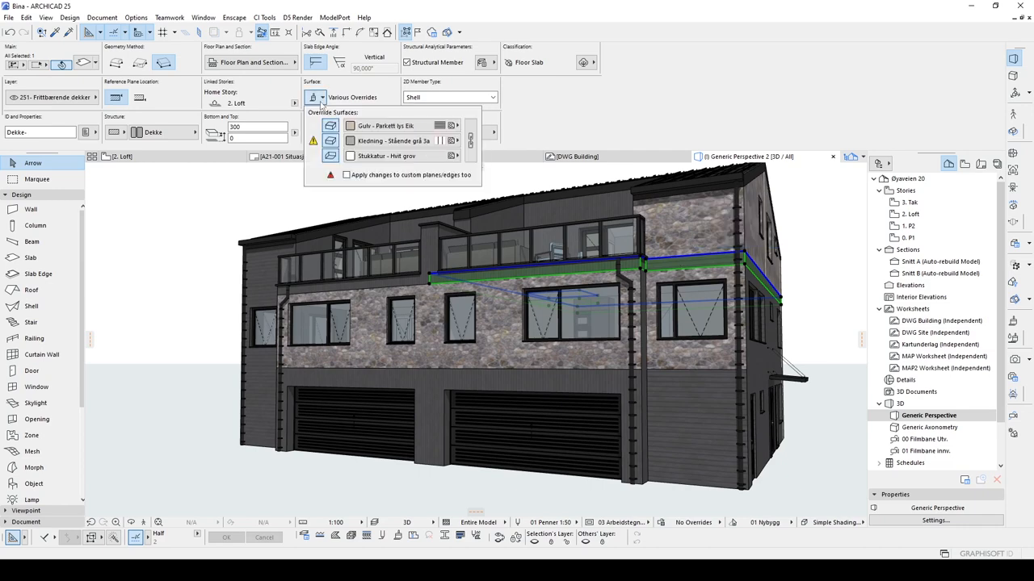
{"action": "mouse_move", "coordinate": [388, 141]}
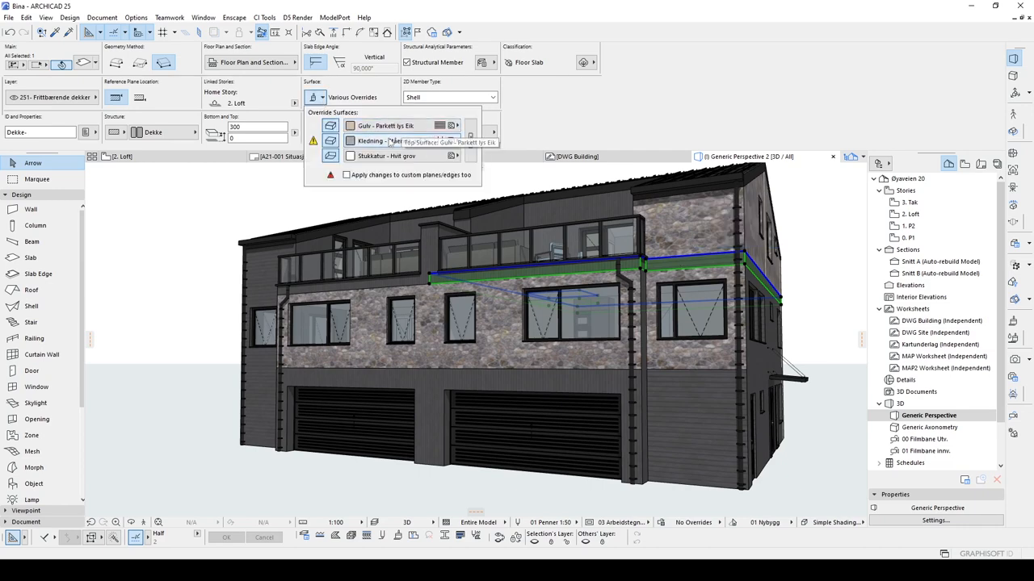
{"action": "left_click", "coordinate": [394, 141]}
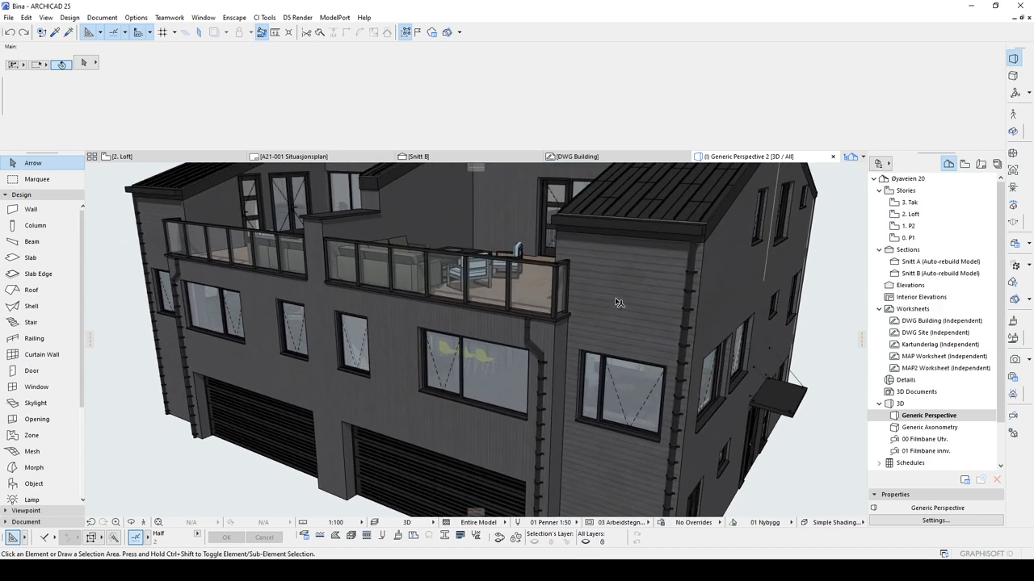
Show the Kledning - Stående grå 3a cladding in the Surfaces settings for the selected wall.
{"action": "left_click", "coordinate": [638, 278]}
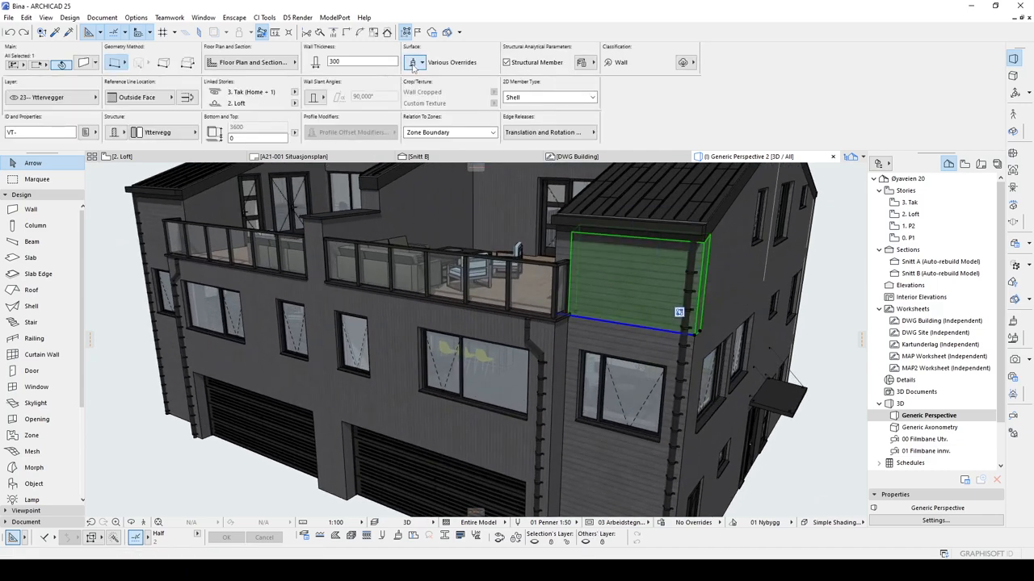
{"action": "left_click", "coordinate": [413, 61]}
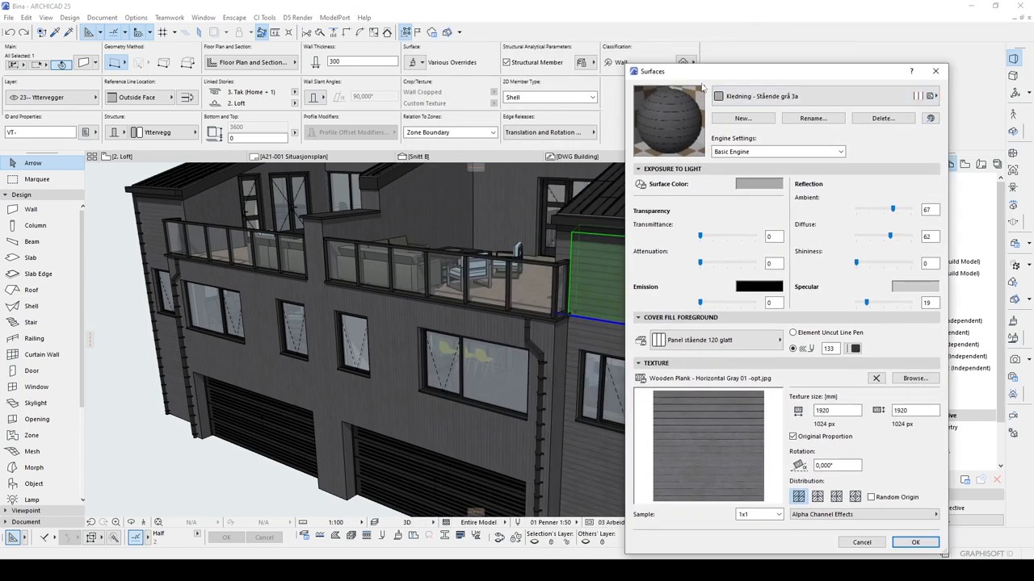
{"action": "left_click", "coordinate": [824, 97]}
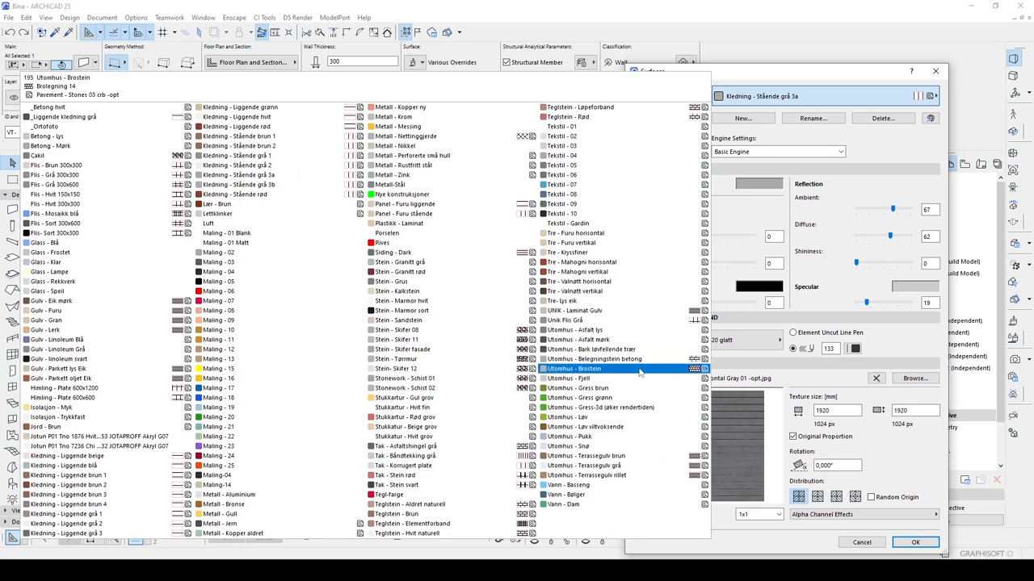
{"action": "left_click", "coordinate": [404, 378]}
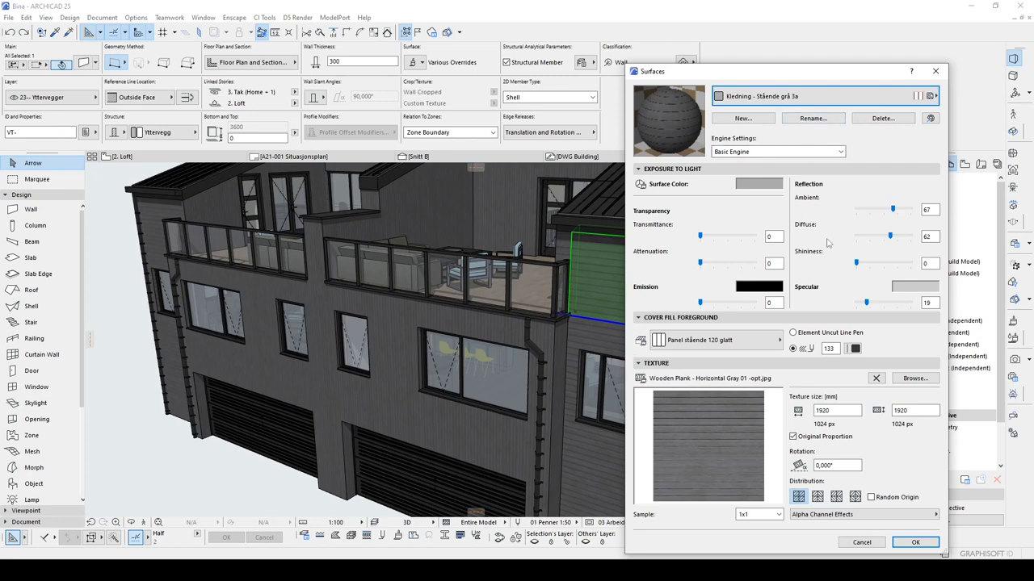
{"action": "mouse_move", "coordinate": [908, 396]}
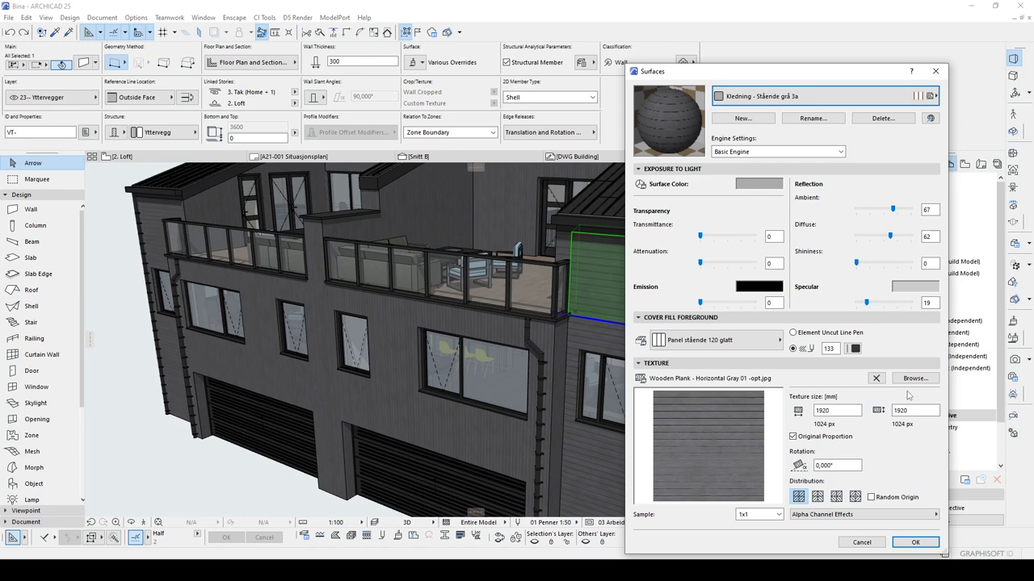
{"action": "mouse_move", "coordinate": [876, 378]}
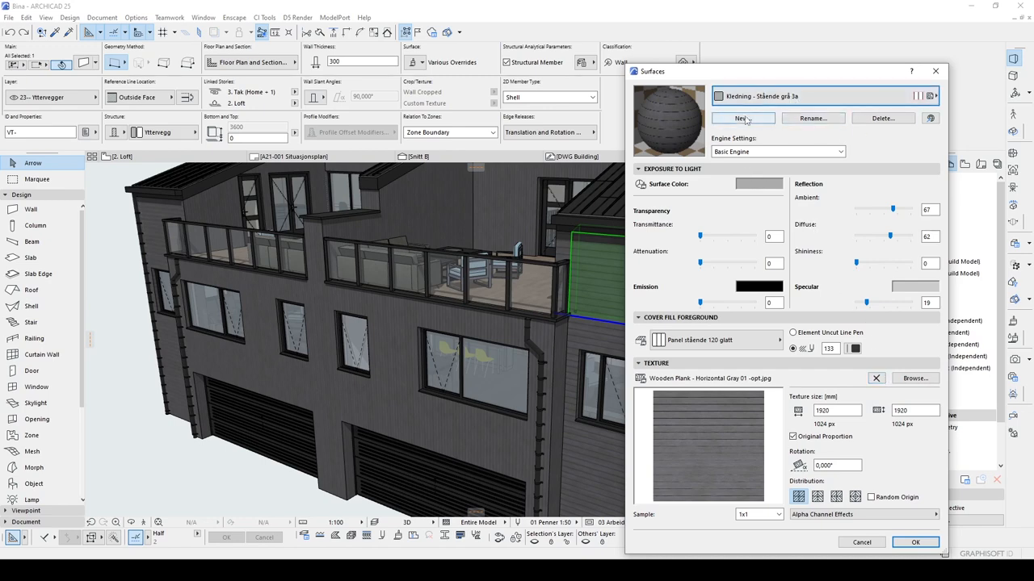
Duplicate the cladding surface as Kledning - Stående grå 3a copy.
{"action": "left_click", "coordinate": [743, 120]}
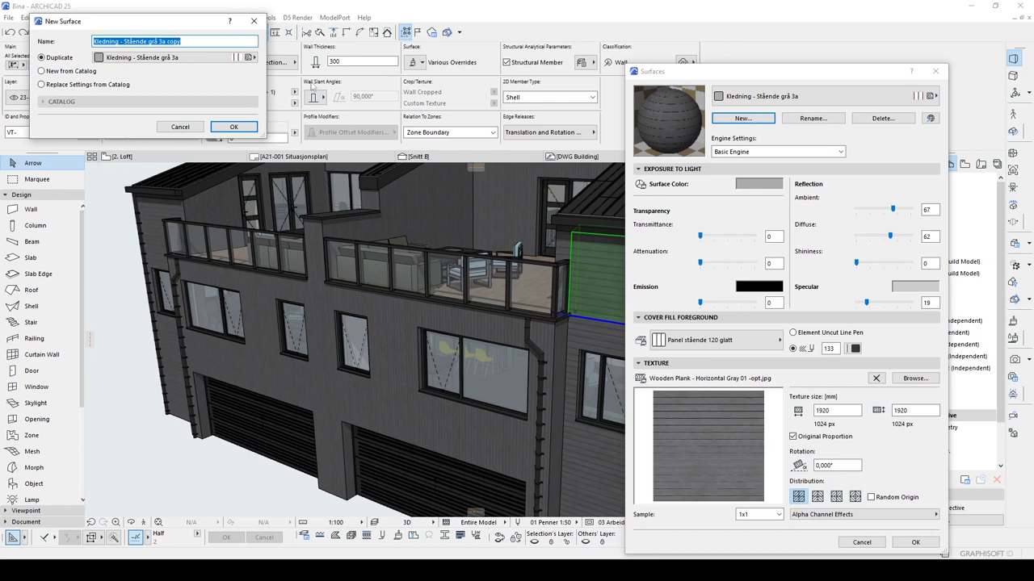
{"action": "left_click", "coordinate": [41, 58]}
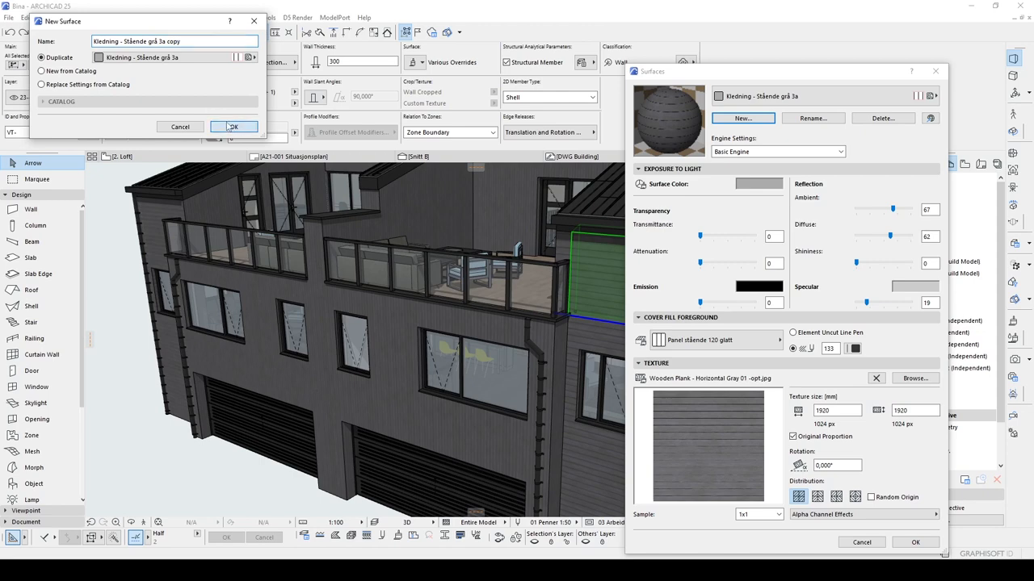
{"action": "left_click", "coordinate": [233, 126]}
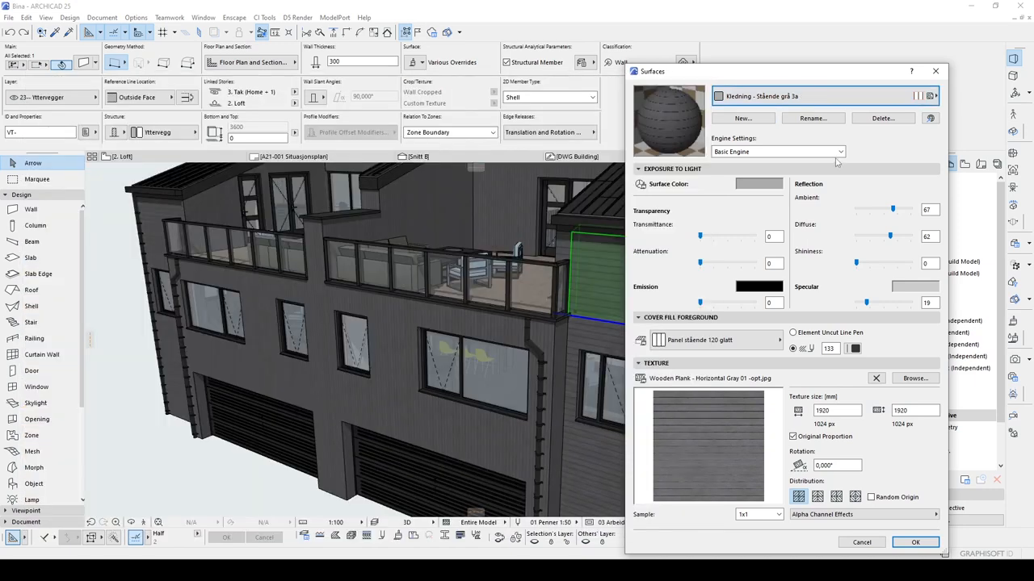
Delete the cladding surface and replace it with Stein - Skifer 06.
{"action": "left_click", "coordinate": [882, 118]}
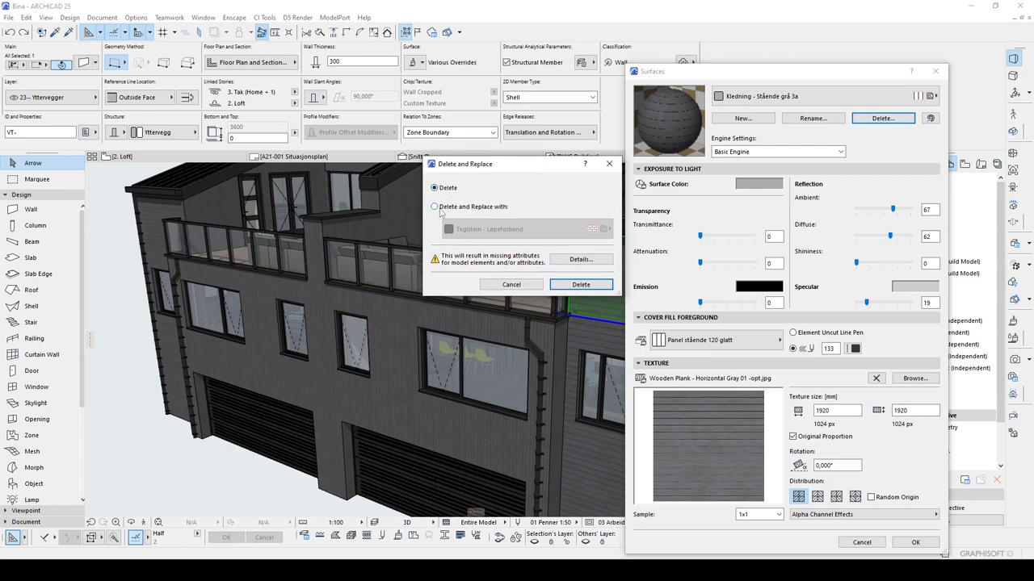
{"action": "left_click", "coordinate": [434, 207]}
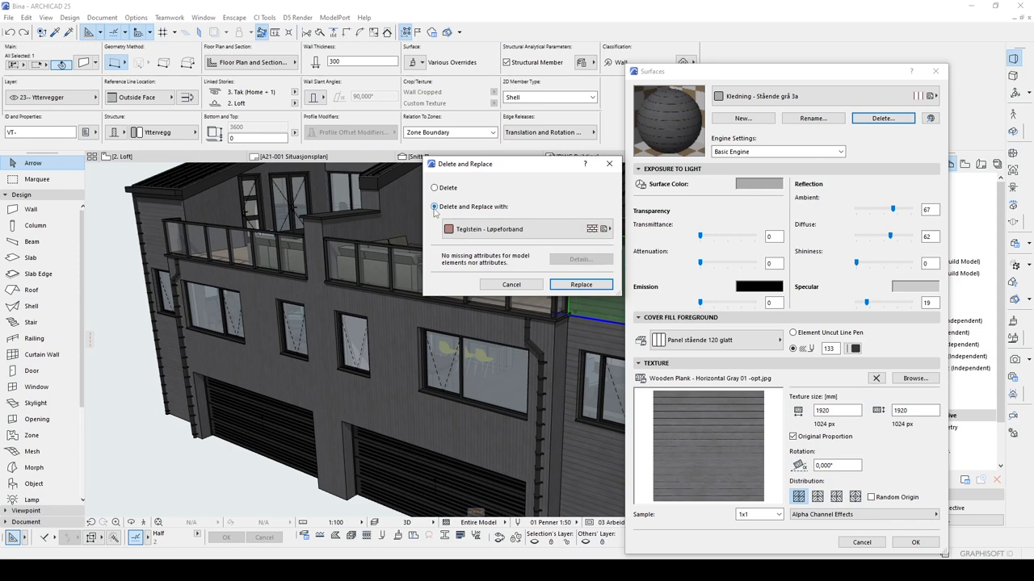
{"action": "left_click", "coordinate": [604, 229]}
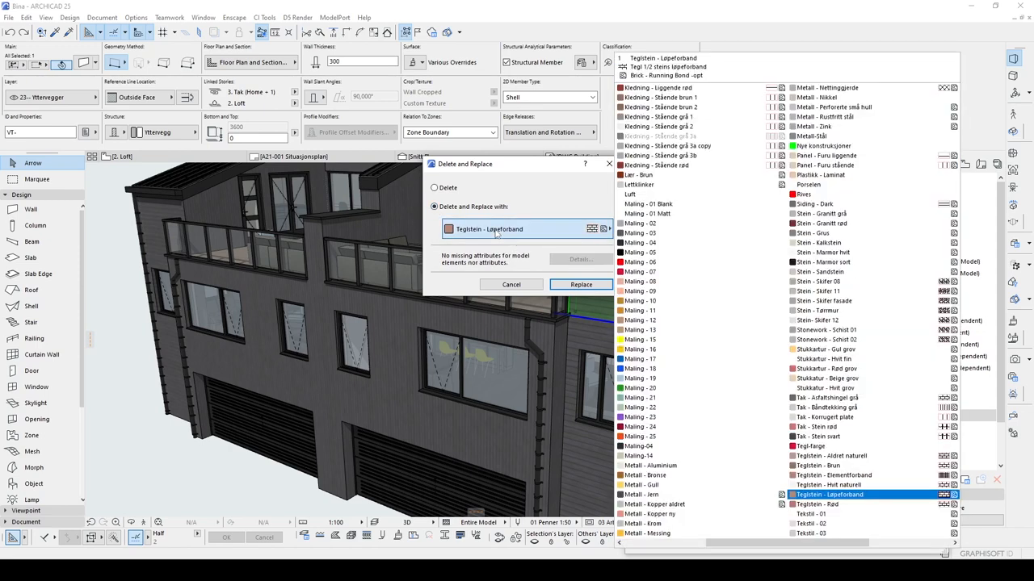
{"action": "left_click", "coordinate": [820, 281]}
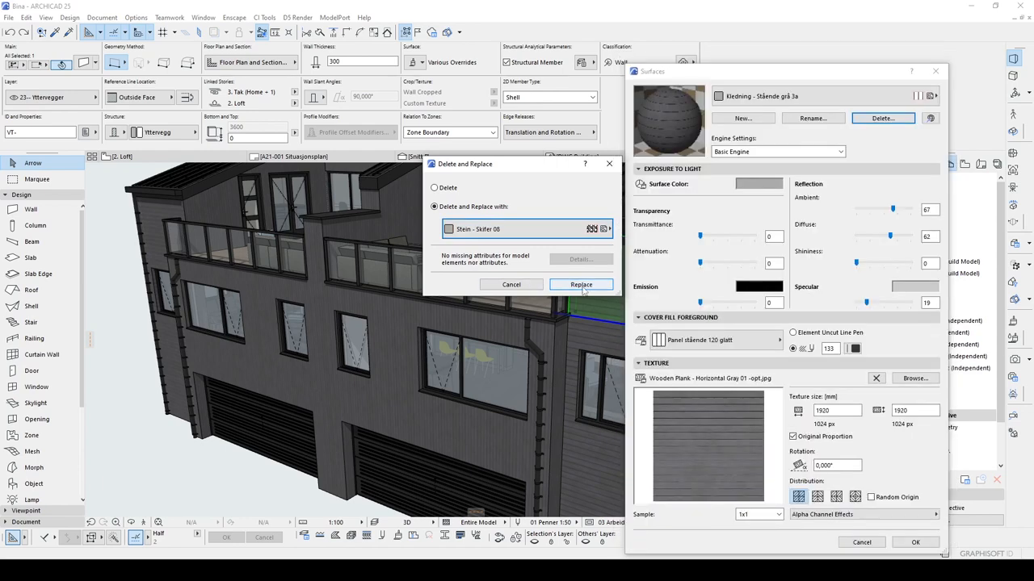
{"action": "left_click", "coordinate": [581, 285]}
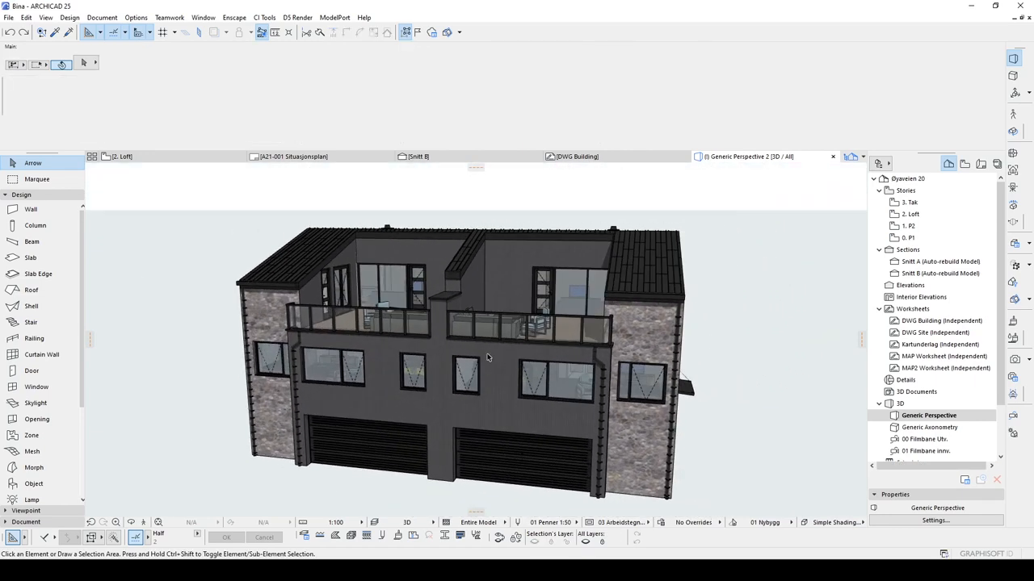
Rename the copied surface to Kledning - Stående grå 3a and close the Surfaces settings.
{"action": "left_click", "coordinate": [500, 349]}
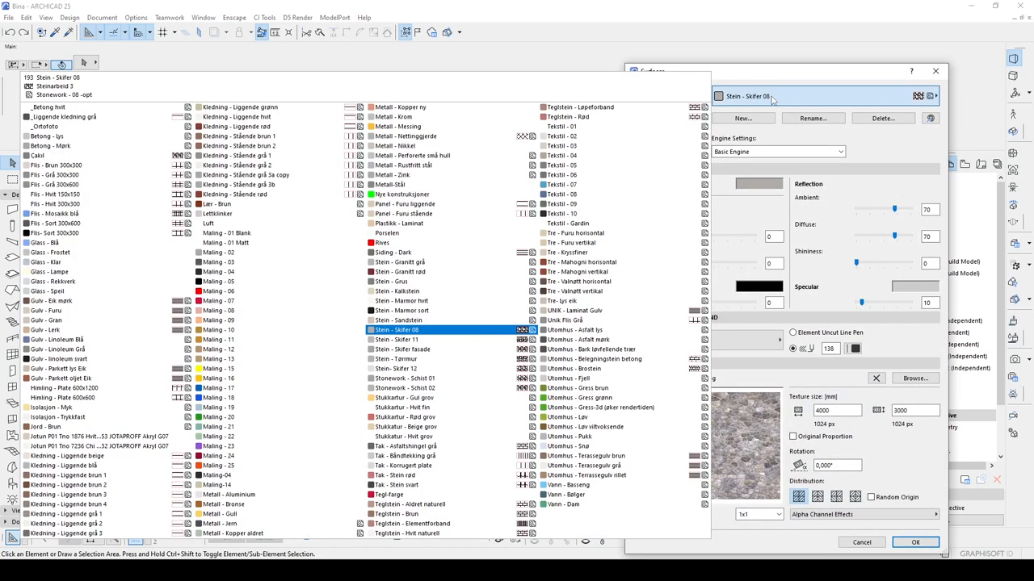
{"action": "left_click", "coordinate": [242, 175]}
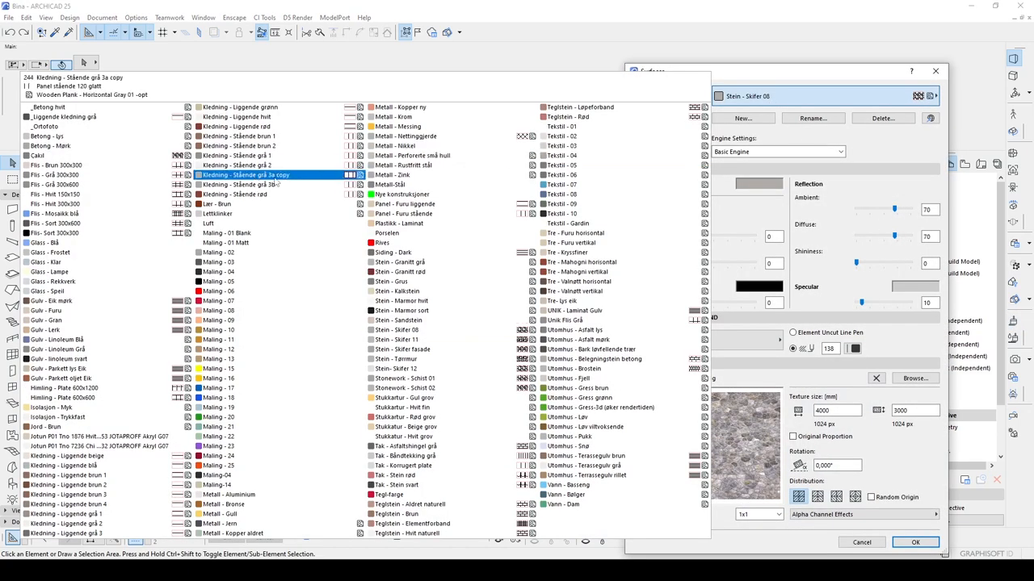
{"action": "left_click", "coordinate": [811, 118]}
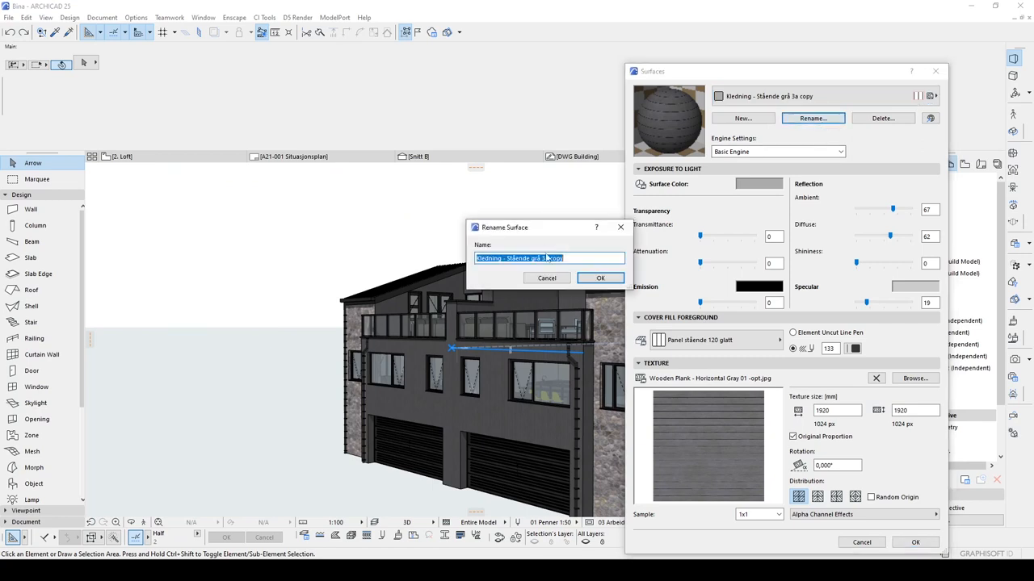
{"action": "left_click", "coordinate": [549, 258]}
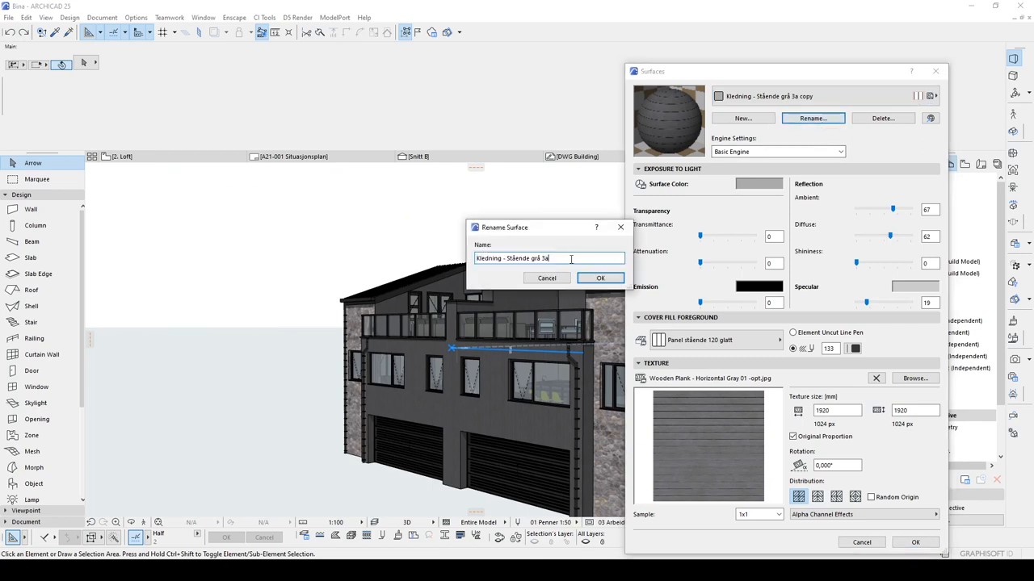
{"action": "left_click", "coordinate": [599, 278]}
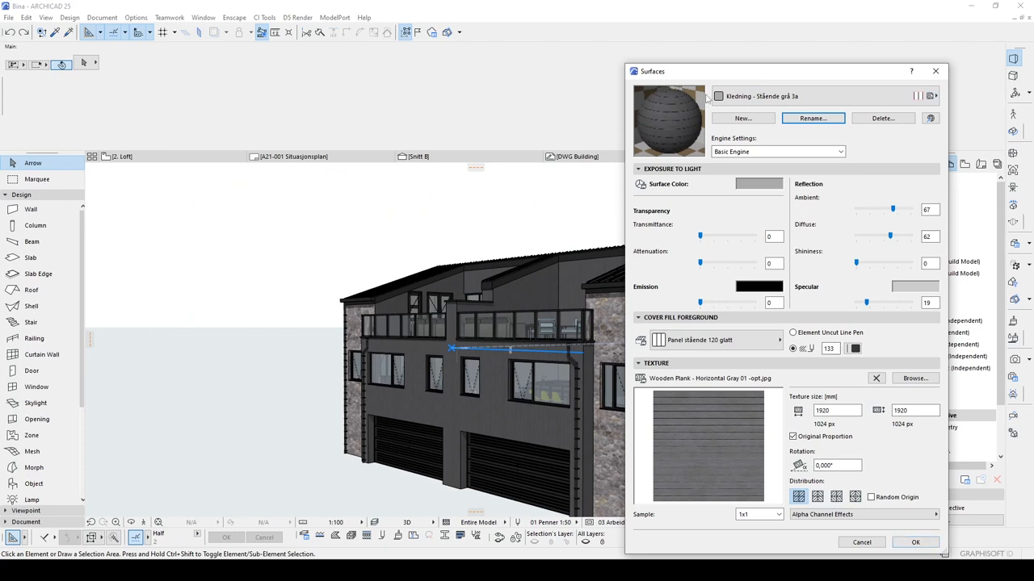
{"action": "mouse_move", "coordinate": [638, 100]}
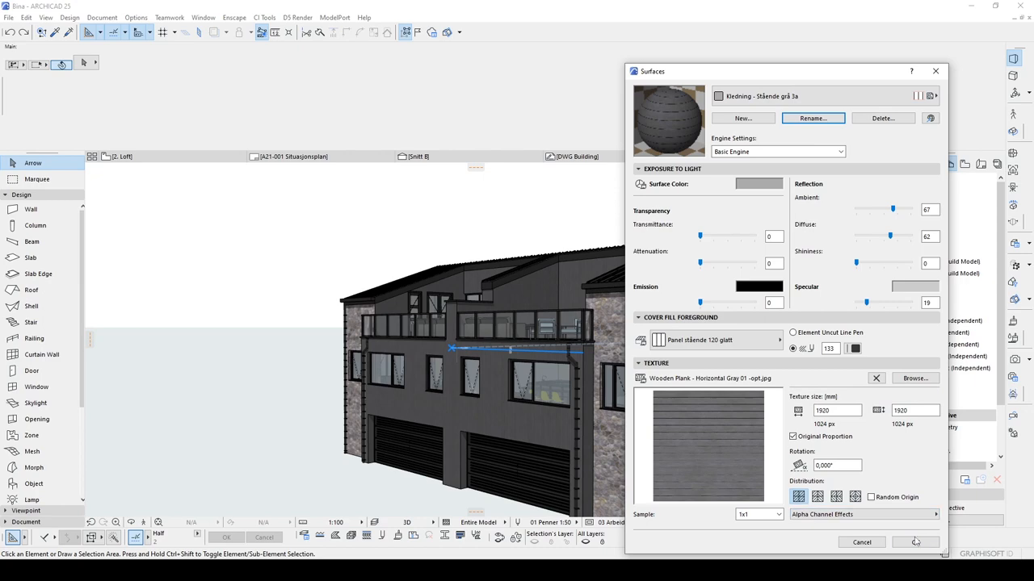
{"action": "left_click", "coordinate": [915, 543]}
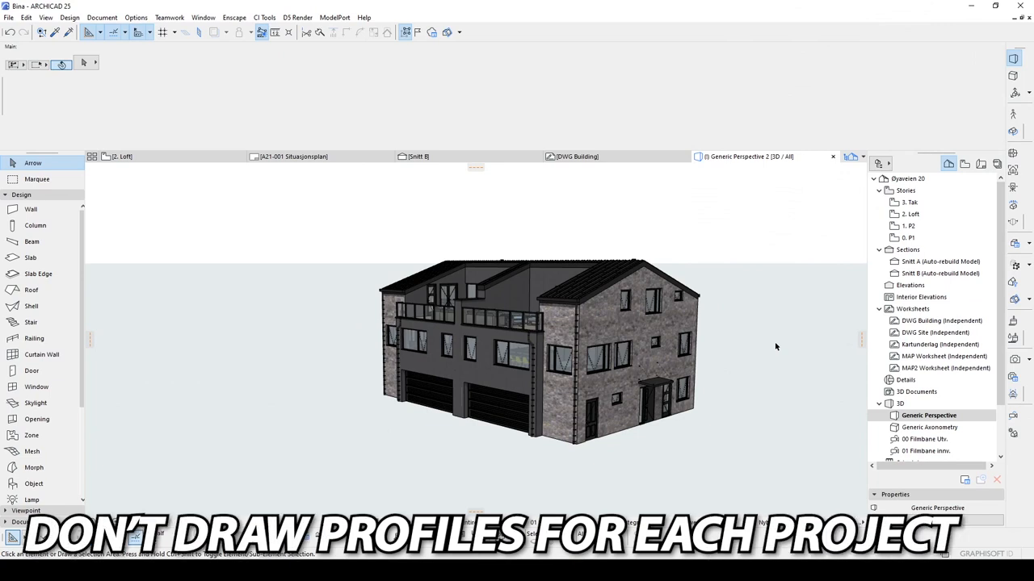
{"action": "mouse_move", "coordinate": [758, 353]}
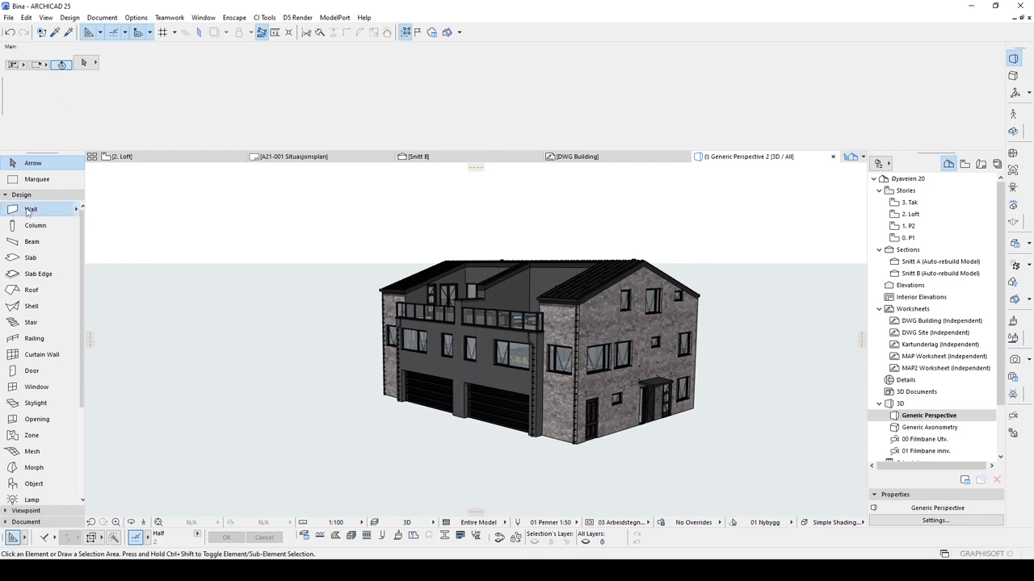
Activate the Wall tool with Complex Profile structure and the Custom profile.
{"action": "left_click", "coordinate": [30, 210]}
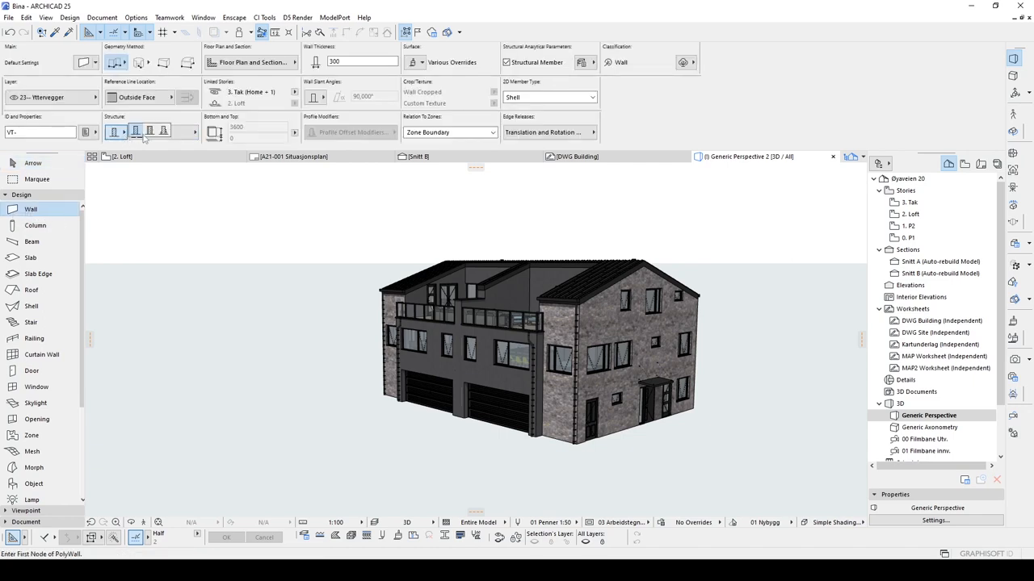
{"action": "left_click", "coordinate": [136, 132]}
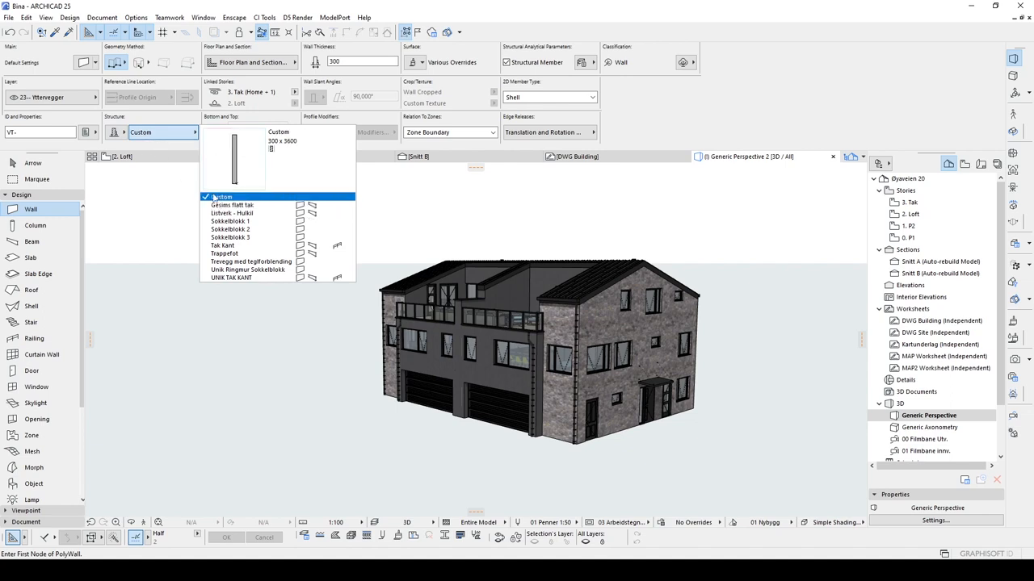
{"action": "left_click", "coordinate": [229, 221]}
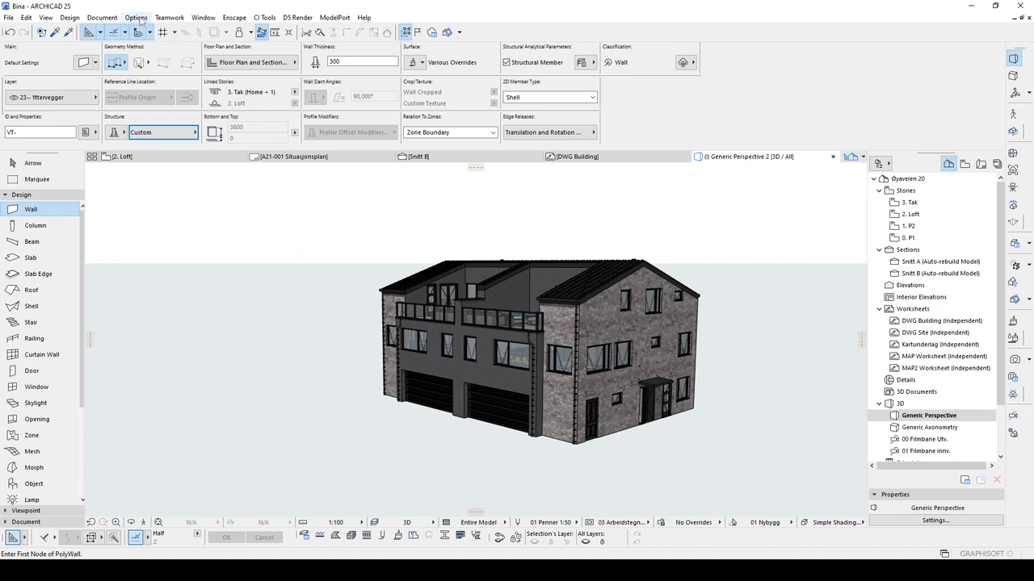
Bring up the Profile Manager via Options > Complex Profiles, showing the Custom profile.
{"action": "left_click", "coordinate": [136, 16]}
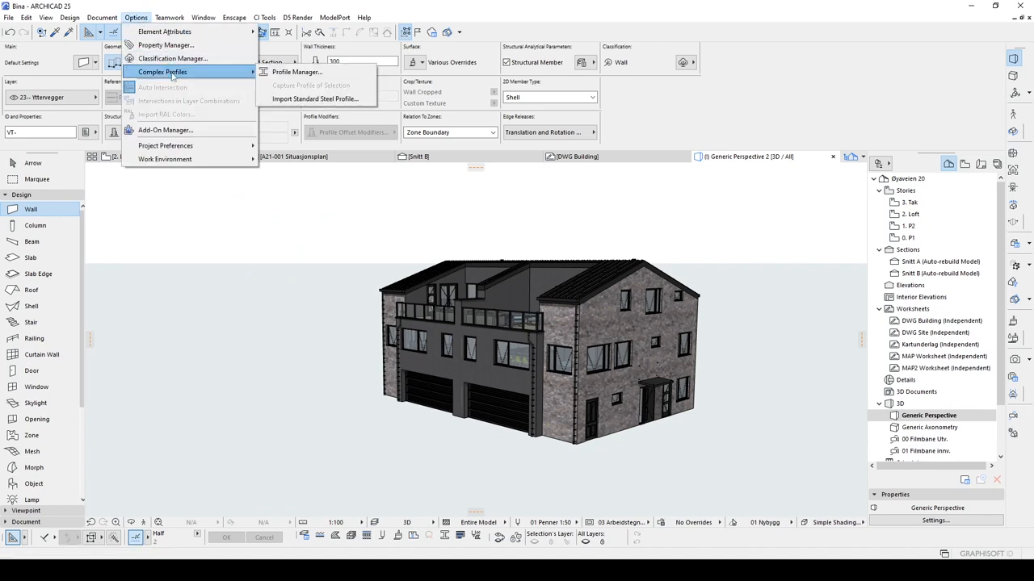
{"action": "left_click", "coordinate": [298, 71]}
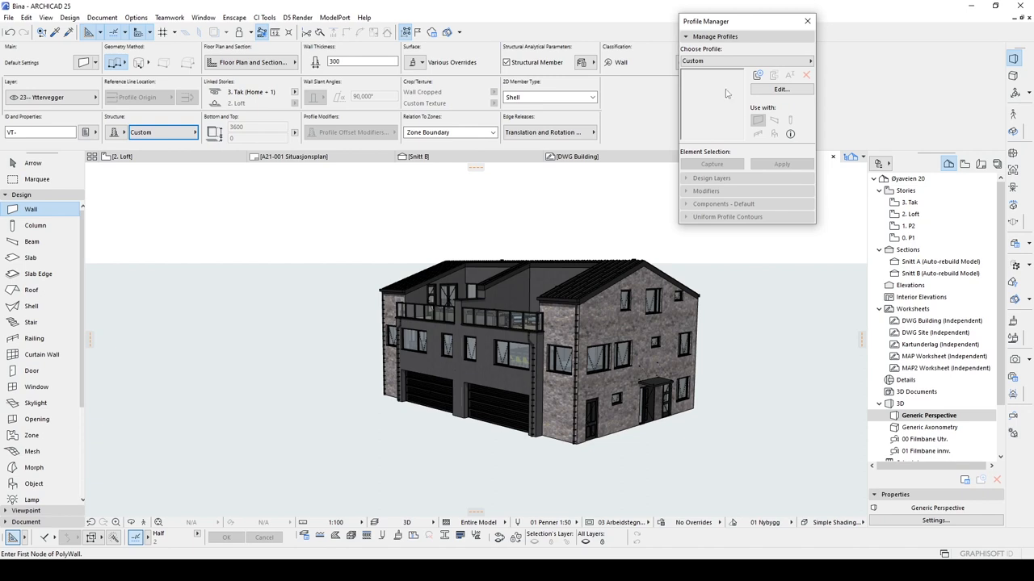
{"action": "mouse_move", "coordinate": [822, 128]}
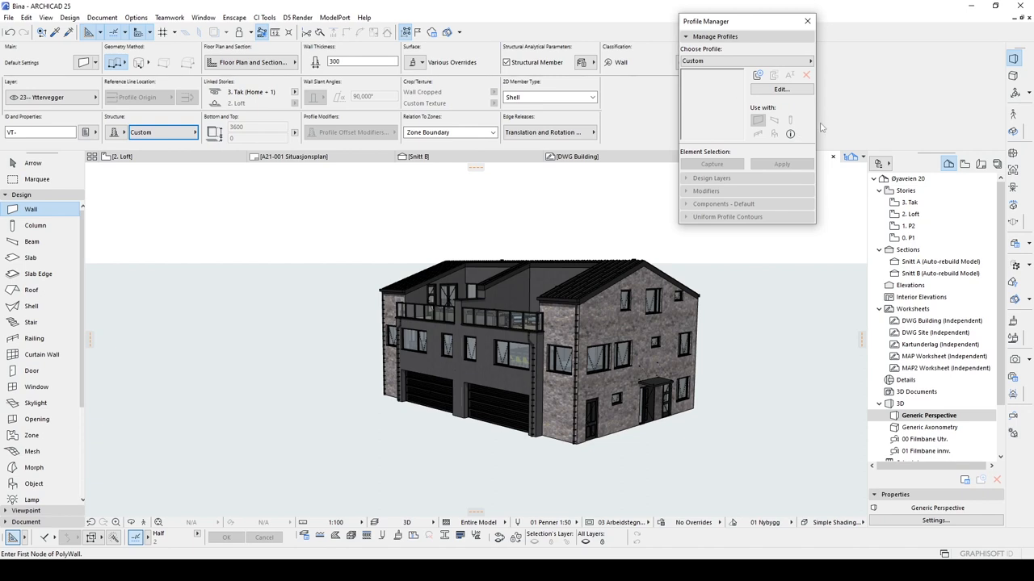
{"action": "left_click", "coordinate": [806, 19]}
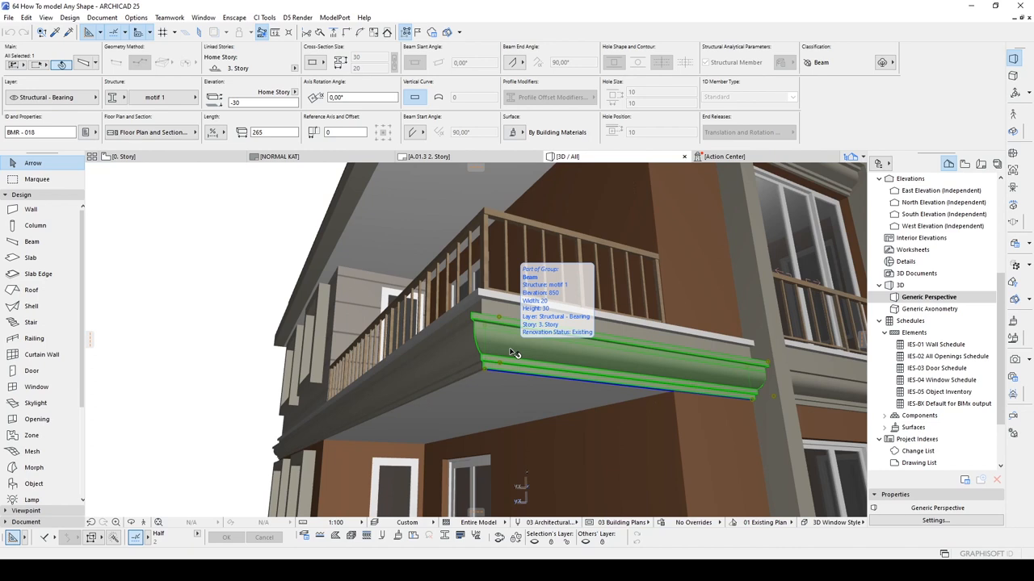
{"action": "mouse_move", "coordinate": [530, 329]}
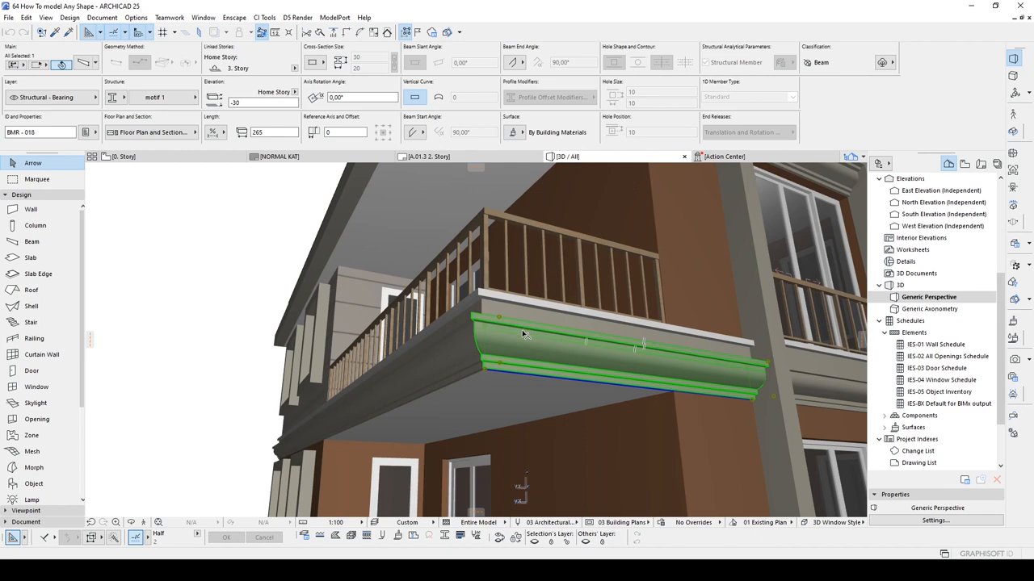
Select the balcony edge beam on the floor plan and switch to the Bina project window.
{"action": "right_click", "coordinate": [524, 333]}
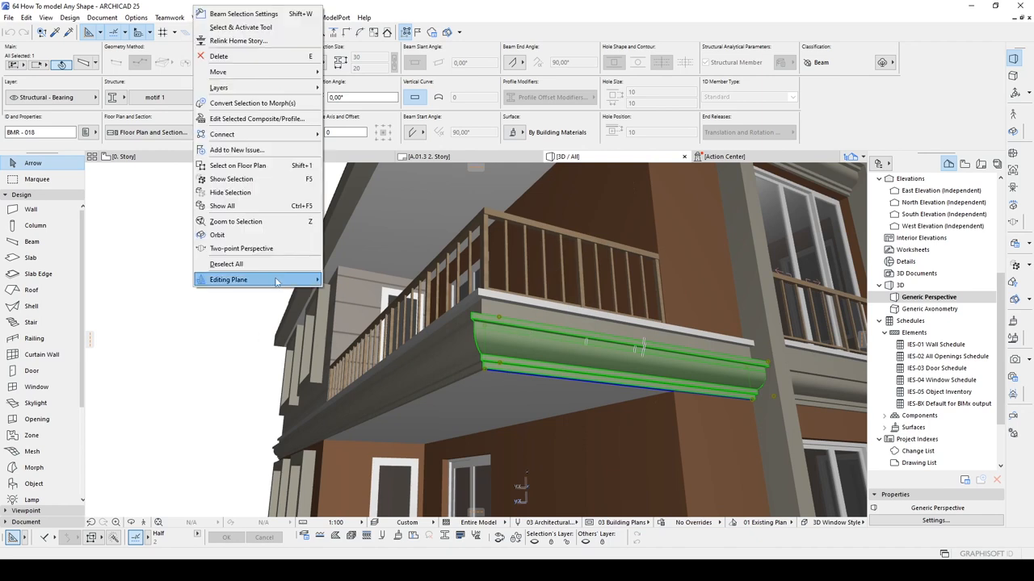
{"action": "mouse_move", "coordinate": [238, 165]}
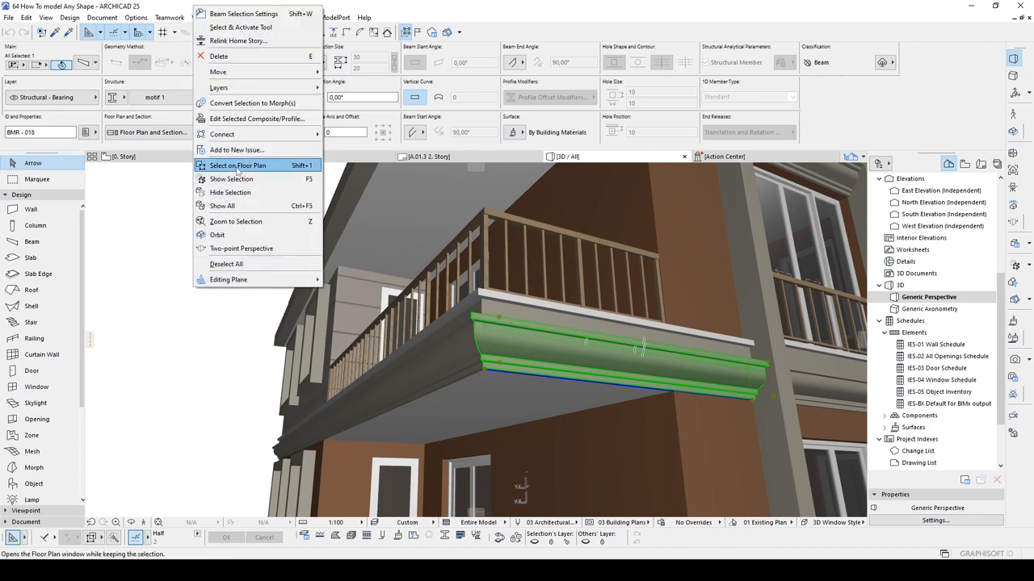
{"action": "left_click", "coordinate": [235, 165]}
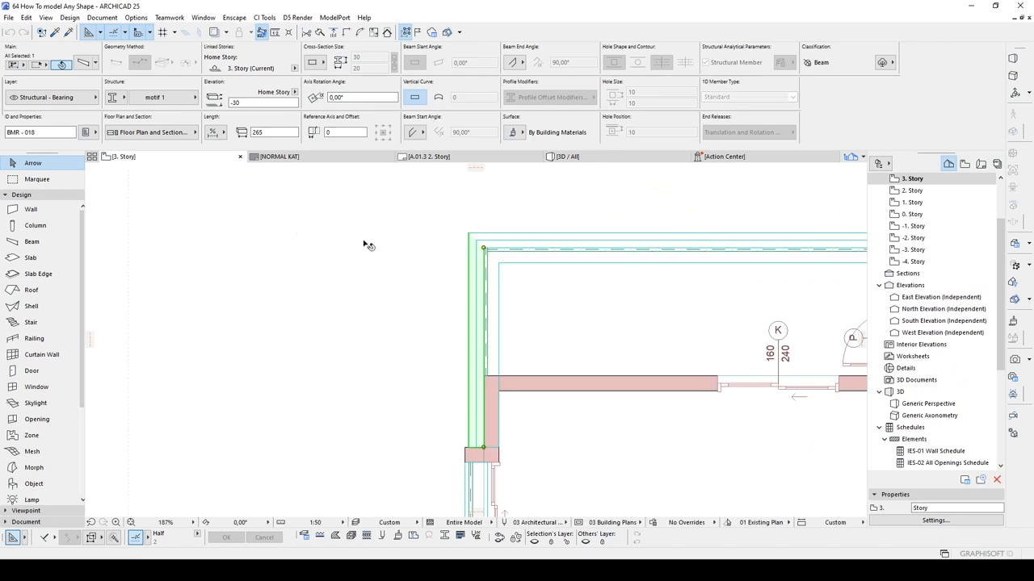
{"action": "mouse_move", "coordinate": [419, 272]}
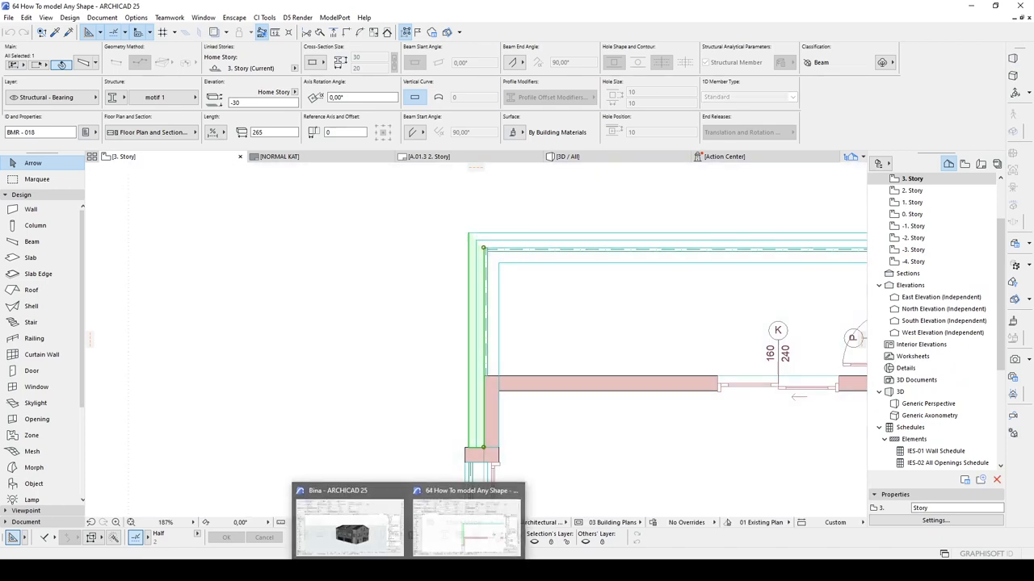
{"action": "left_click", "coordinate": [349, 525]}
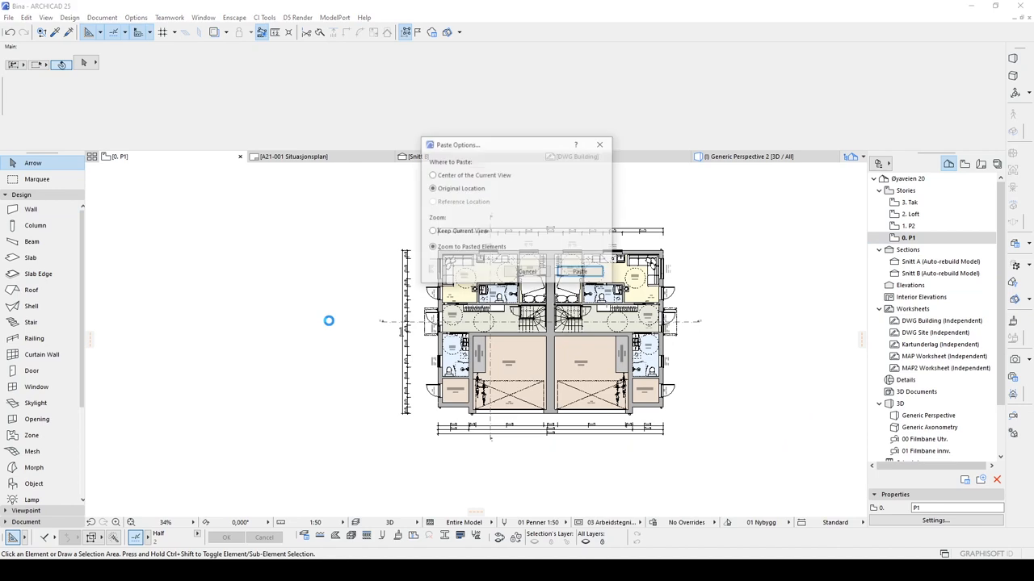
Paste the balcony beam into the Bina floor plan at its original location.
{"action": "left_click", "coordinate": [578, 272]}
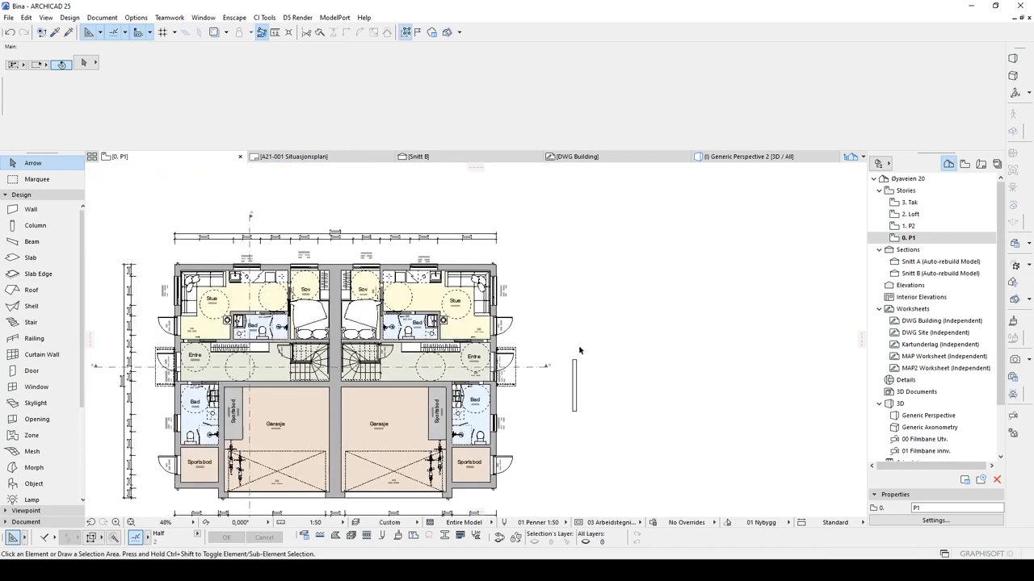
{"action": "mouse_move", "coordinate": [32, 243]}
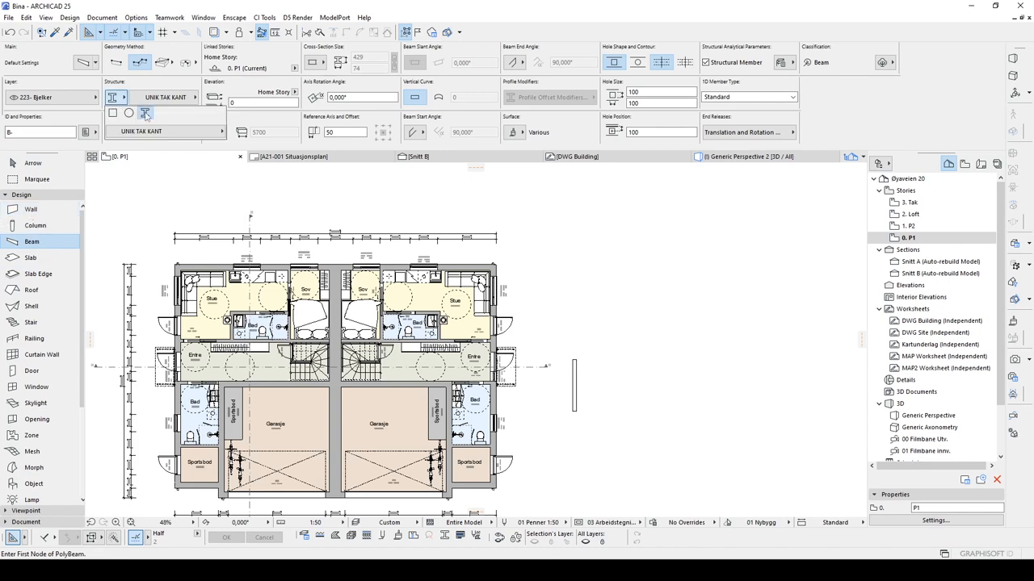
Check the Beam tool Info Box for the UNIK TAK KANT profile carried over.
{"action": "left_click", "coordinate": [162, 131]}
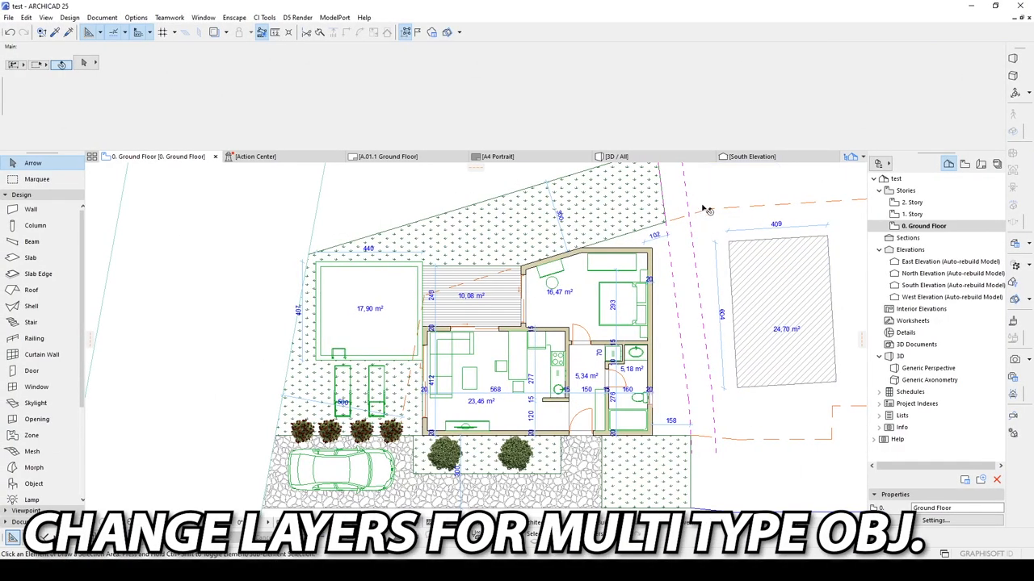
{"action": "mouse_move", "coordinate": [698, 210]}
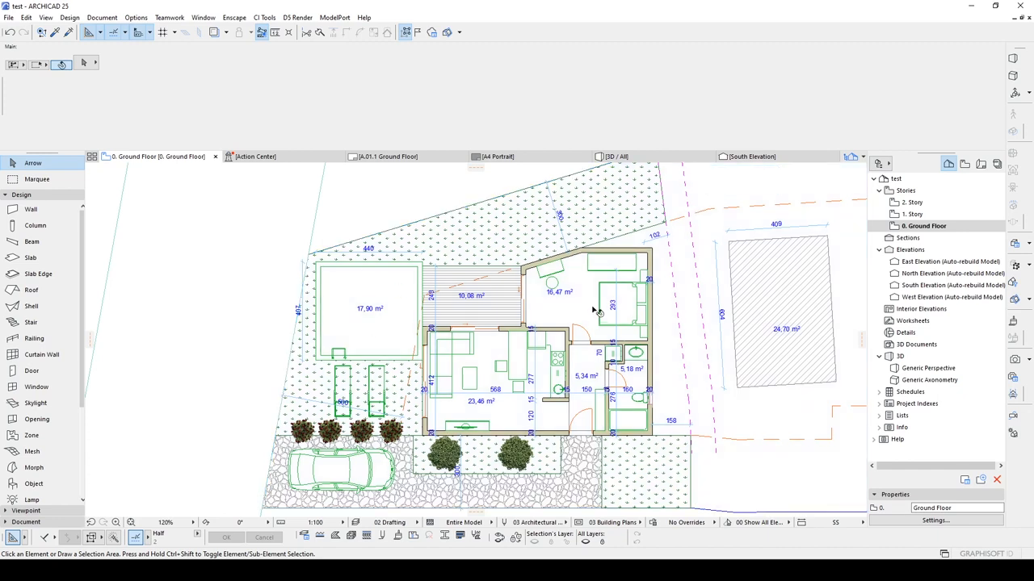
{"action": "mouse_move", "coordinate": [413, 204]}
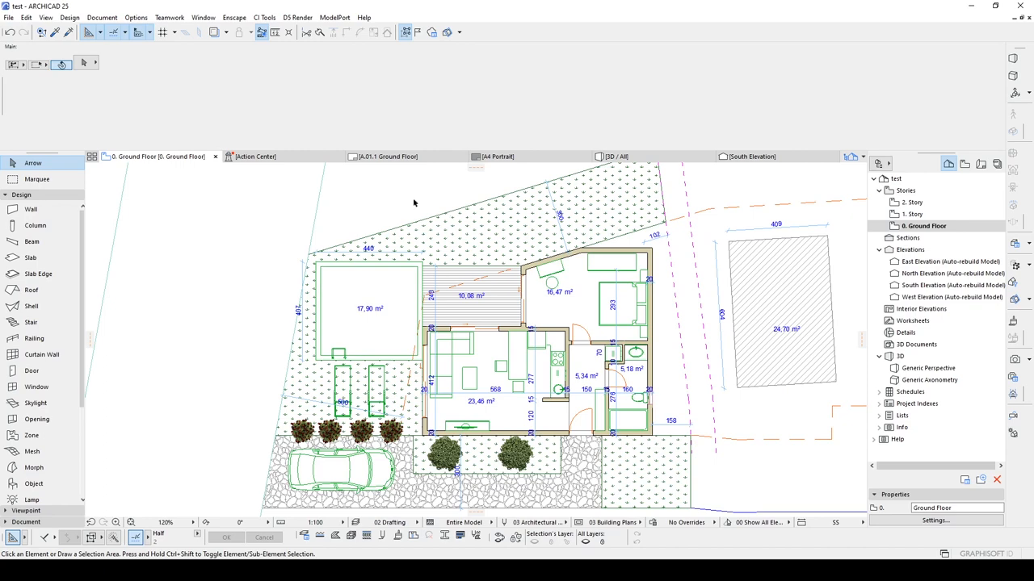
Rectangle-select every wall, object, dimension and fill of the house on the ground floor.
{"action": "left_click_drag", "start_coordinate": [370, 191], "coordinate": [665, 452]}
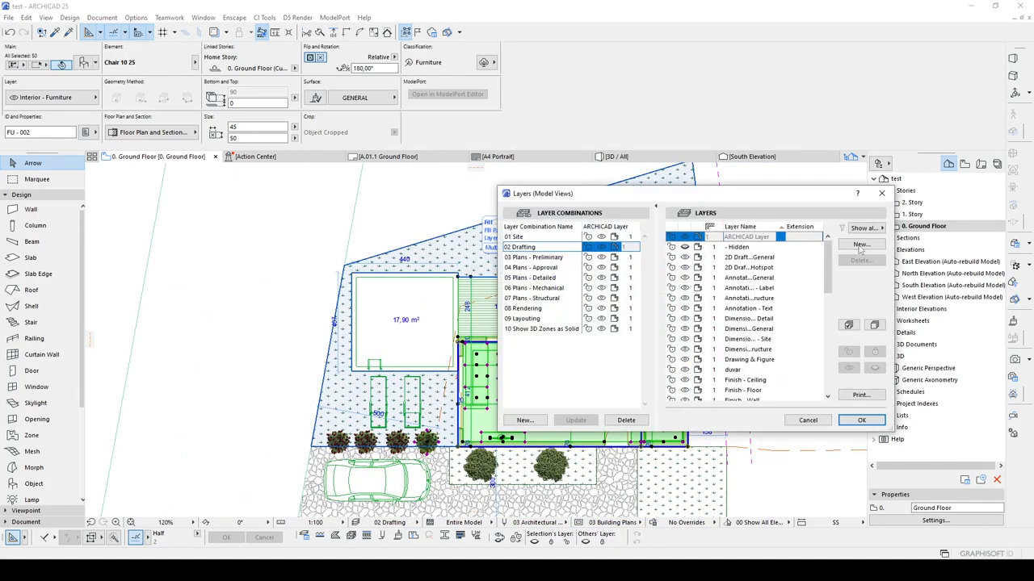
Create a new layer named A in Layer Settings.
{"action": "left_click", "coordinate": [859, 244]}
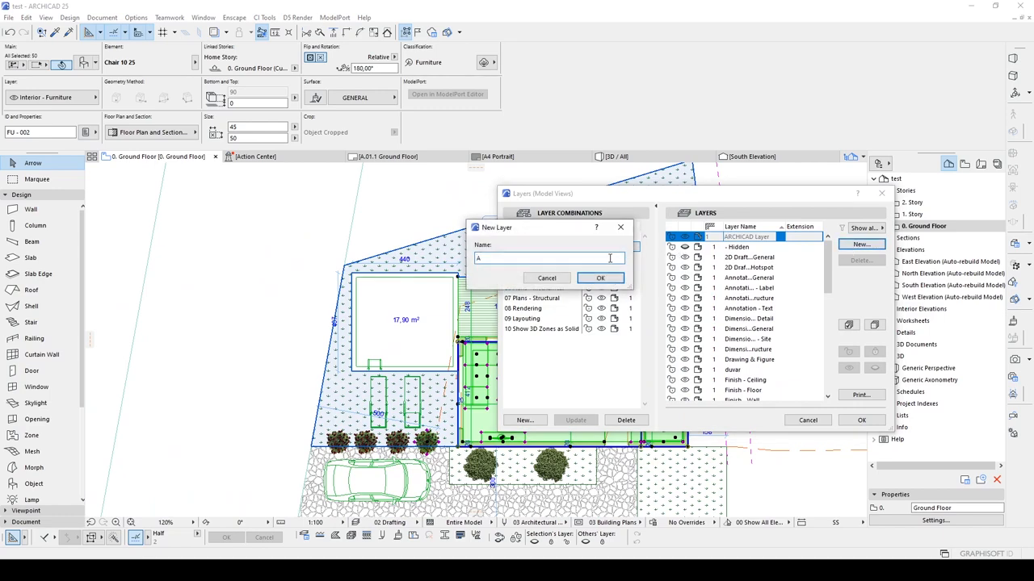
{"action": "left_click", "coordinate": [601, 278]}
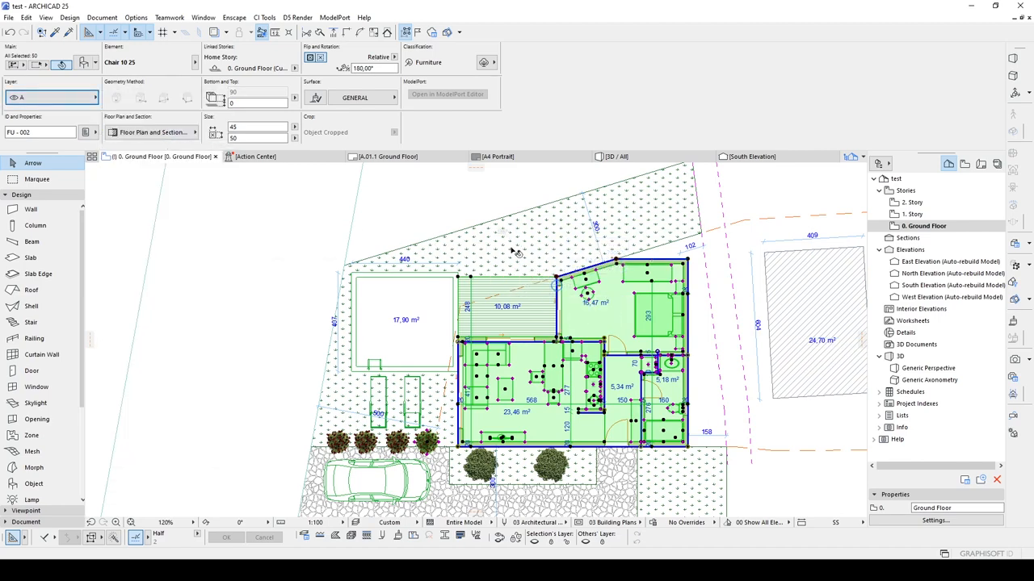
{"action": "mouse_move", "coordinate": [610, 337]}
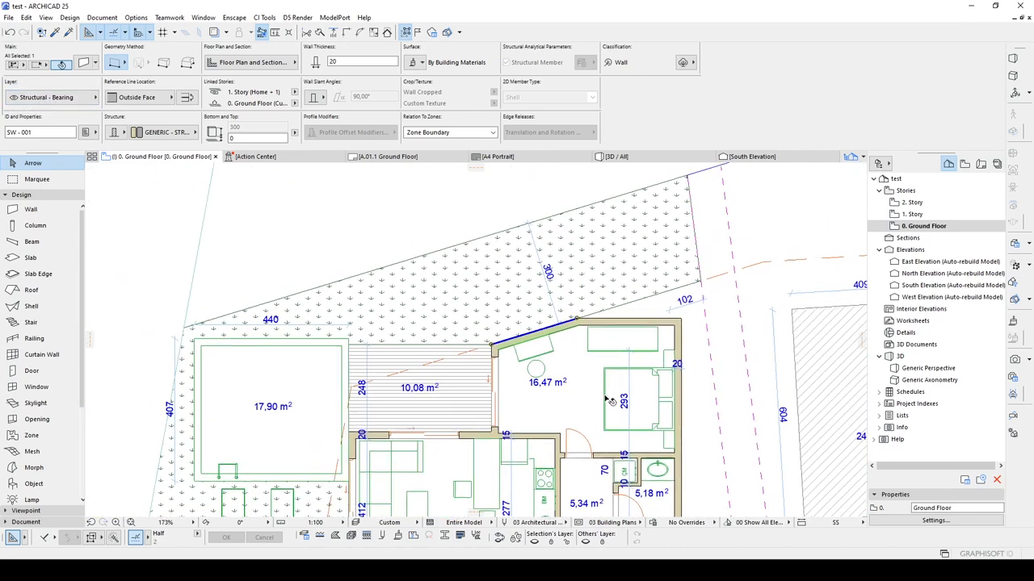
{"action": "left_click", "coordinate": [533, 347]}
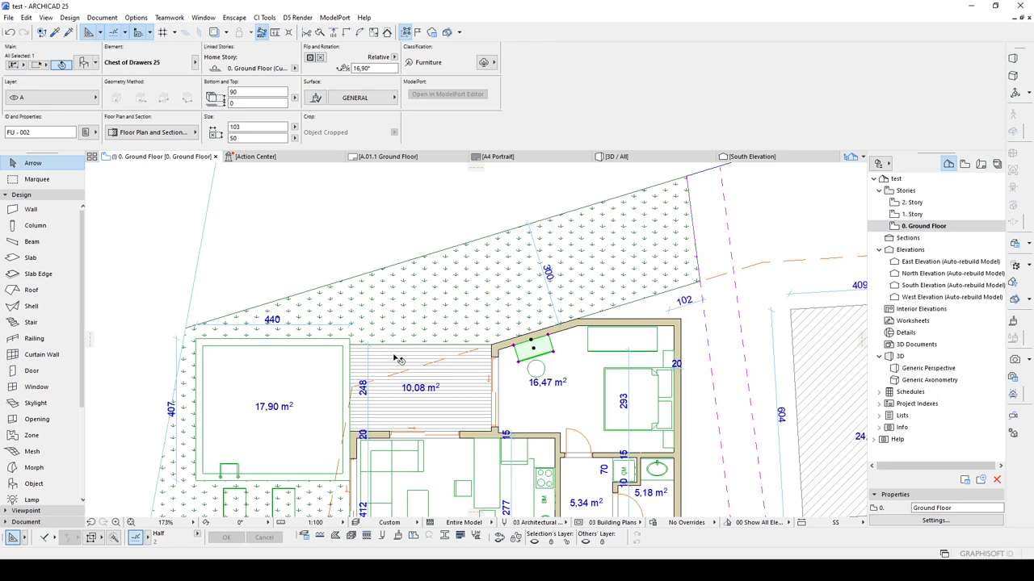
{"action": "left_click", "coordinate": [420, 388]}
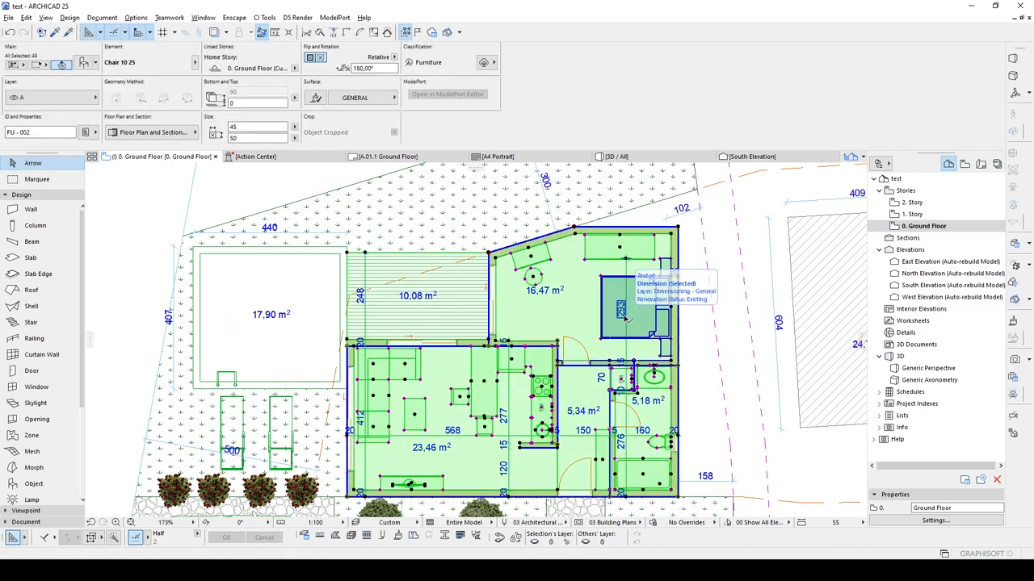
{"action": "mouse_move", "coordinate": [307, 245]}
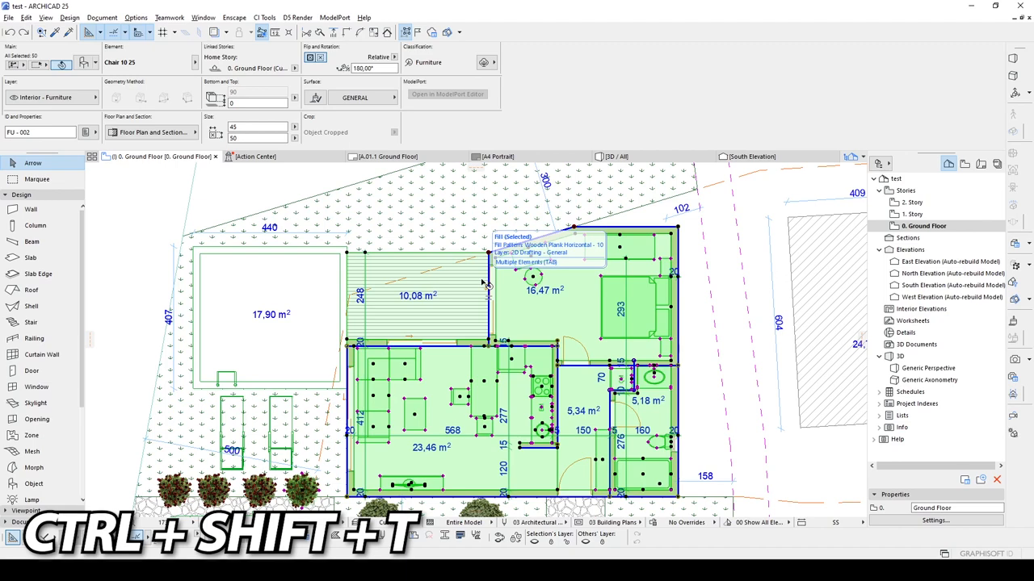
Via Edit Selection Set, assign all selected walls, objects, dimensions and fills to layer A.
{"action": "key", "text": "ctrl+shift+t"}
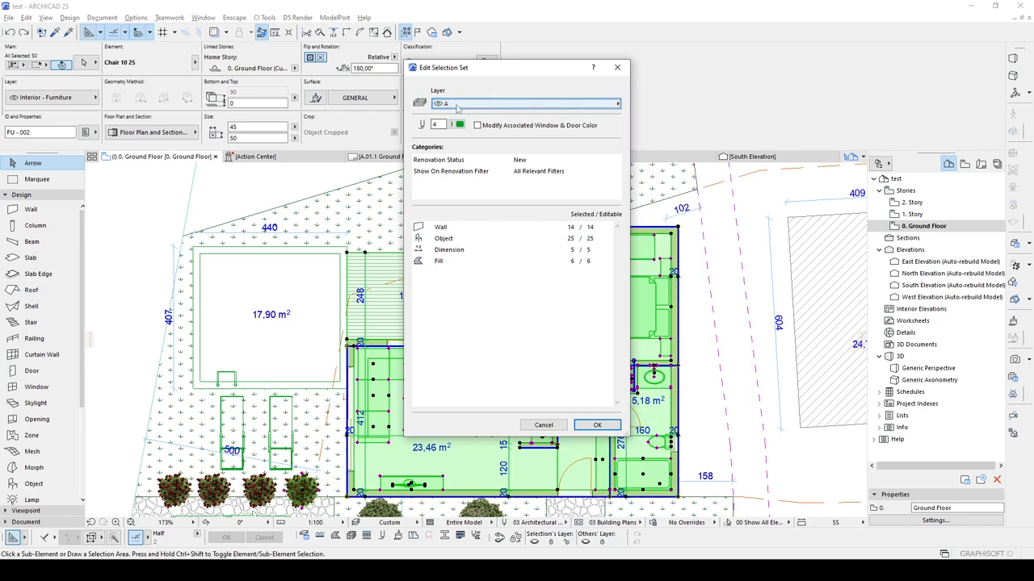
{"action": "left_click", "coordinate": [598, 425]}
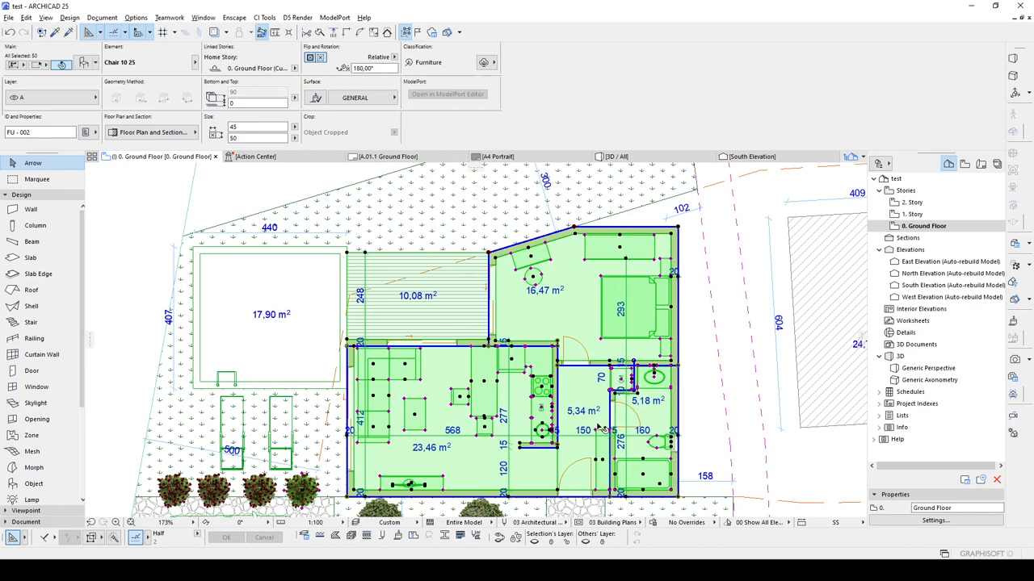
{"action": "mouse_move", "coordinate": [709, 411]}
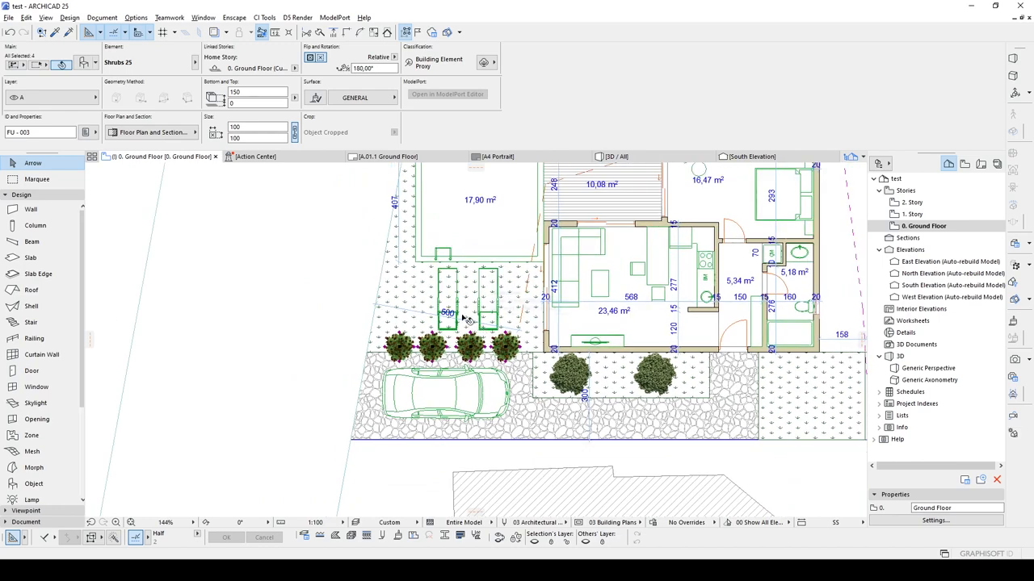
{"action": "mouse_move", "coordinate": [385, 261]}
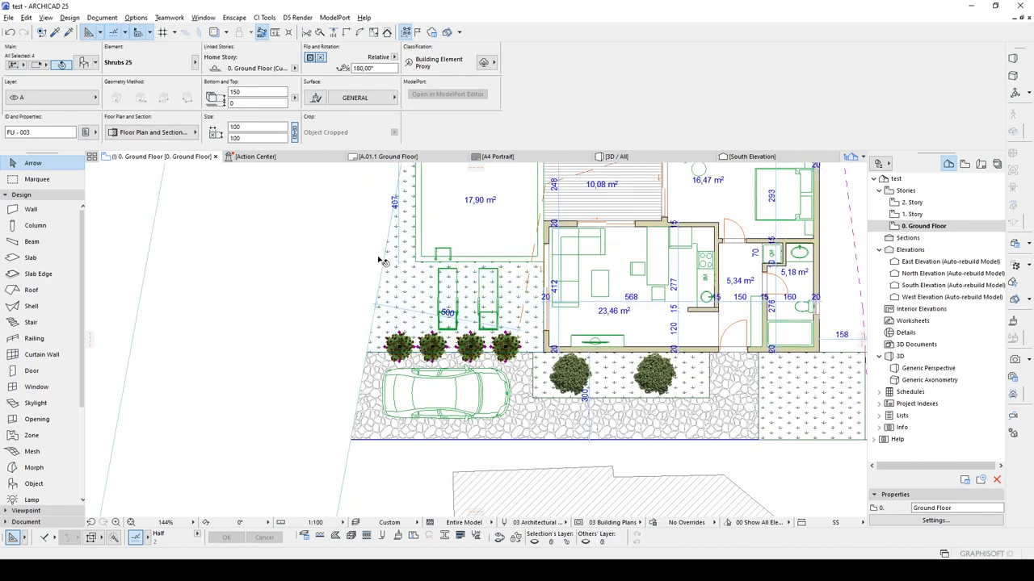
{"action": "mouse_move", "coordinate": [61, 65]}
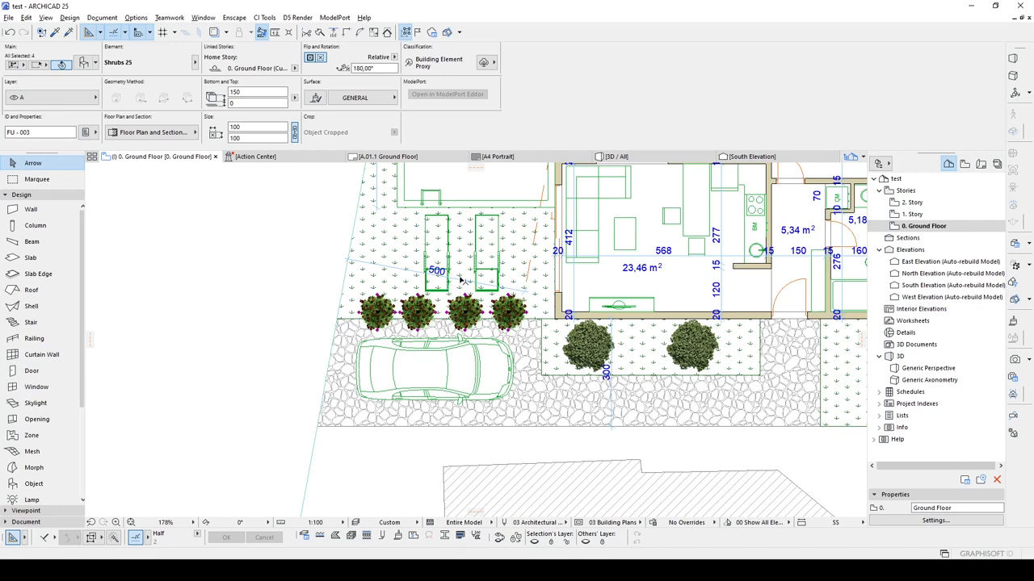
{"action": "left_click_drag", "start_coordinate": [281, 180], "coordinate": [553, 449]}
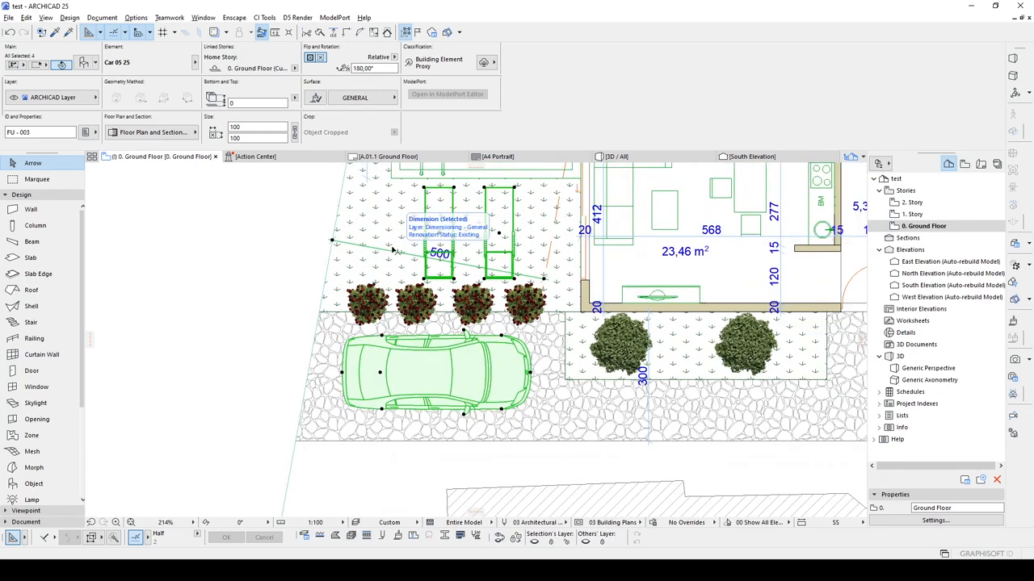
{"action": "mouse_move", "coordinate": [372, 234]}
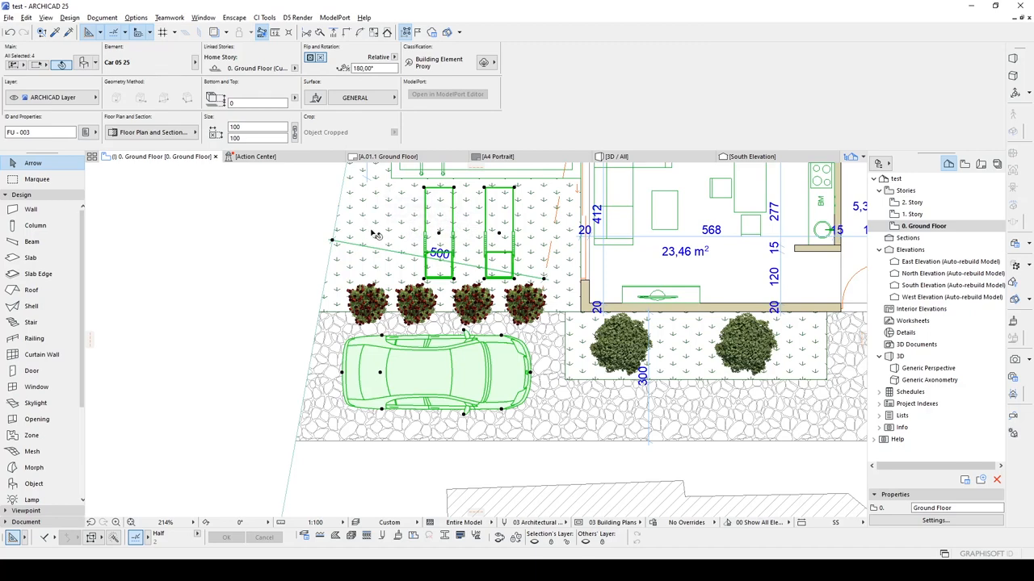
{"action": "scroll", "scroll_direction": "down", "scroll_amount": 3}
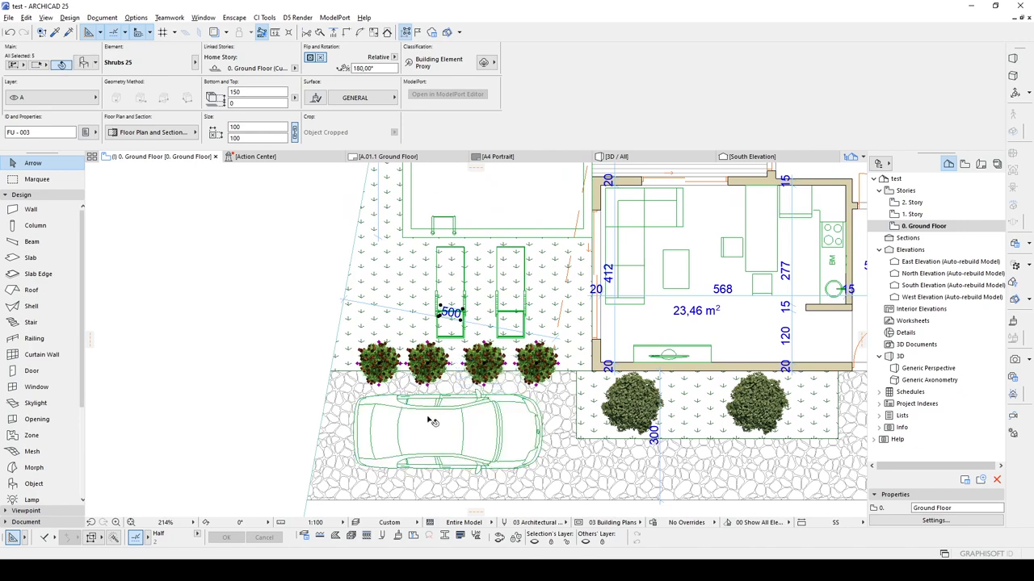
{"action": "mouse_move", "coordinate": [531, 365]}
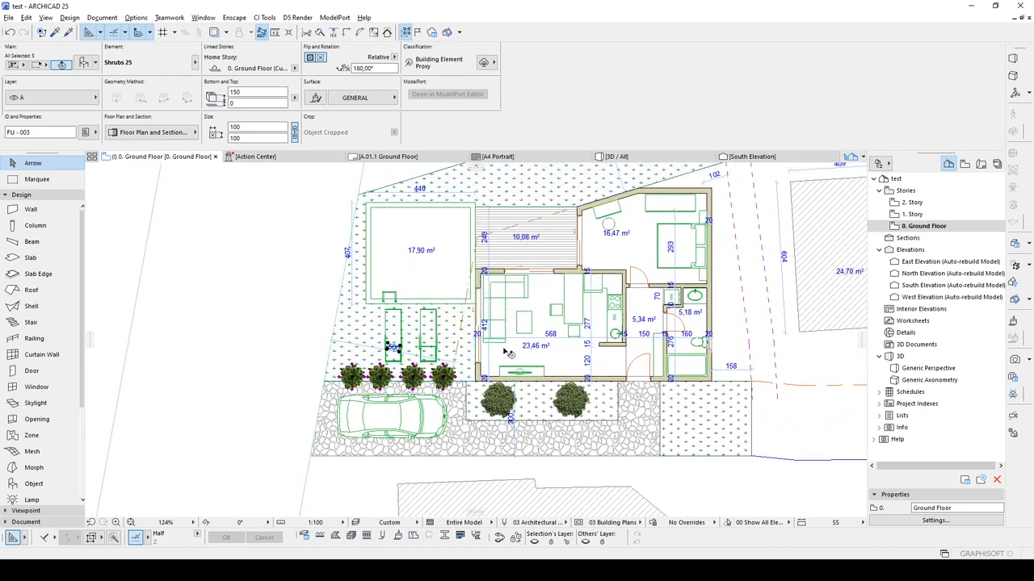
{"action": "mouse_move", "coordinate": [465, 289]}
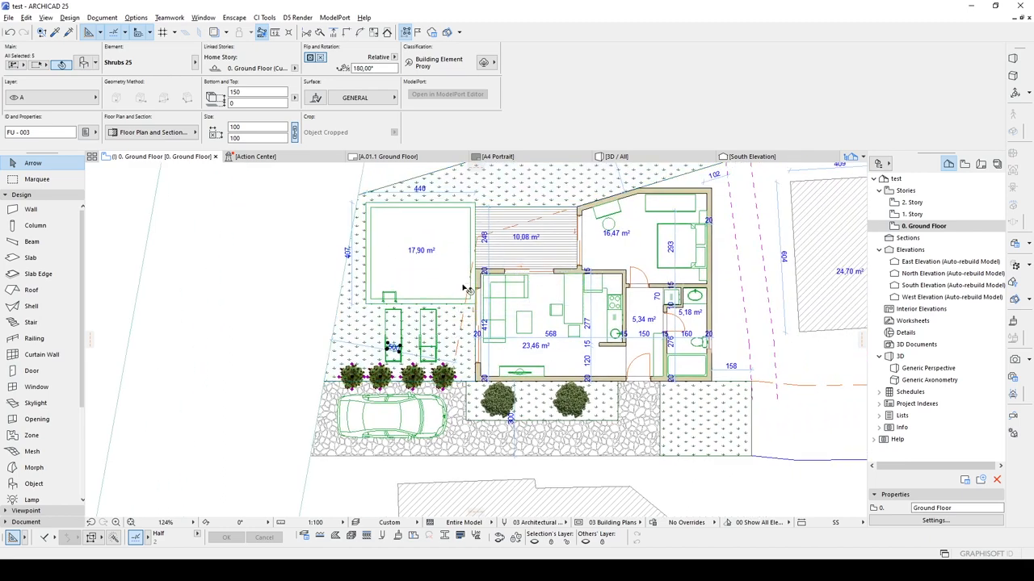
{"action": "mouse_move", "coordinate": [420, 305]}
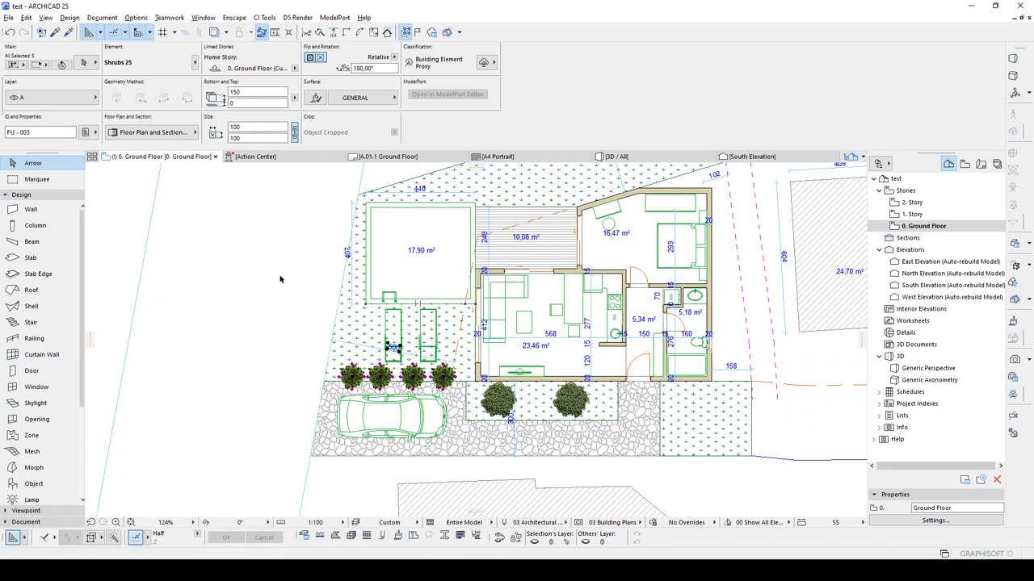
{"action": "mouse_move", "coordinate": [271, 277]}
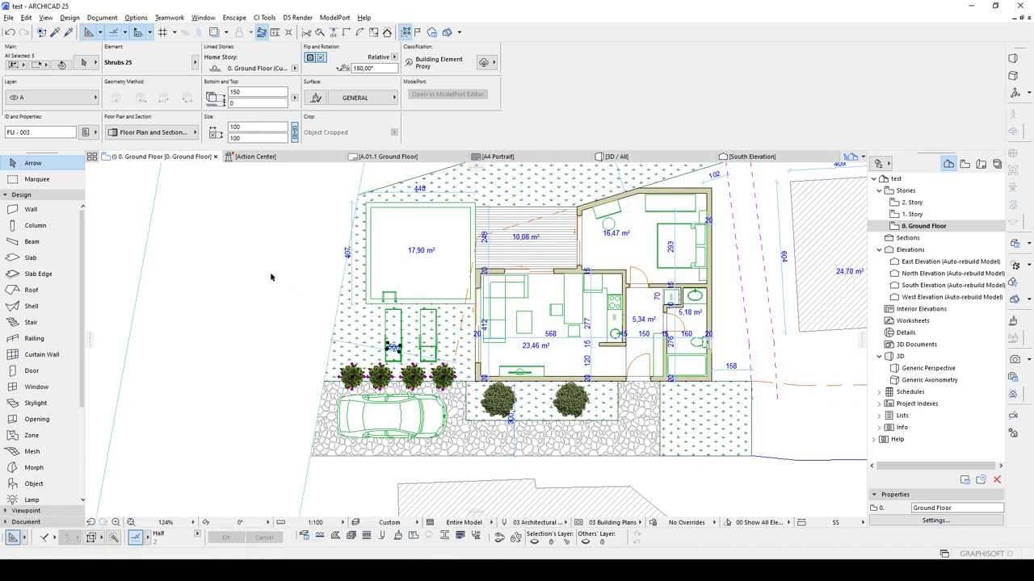
{"action": "left_click_drag", "start_coordinate": [281, 265], "coordinate": [481, 445]}
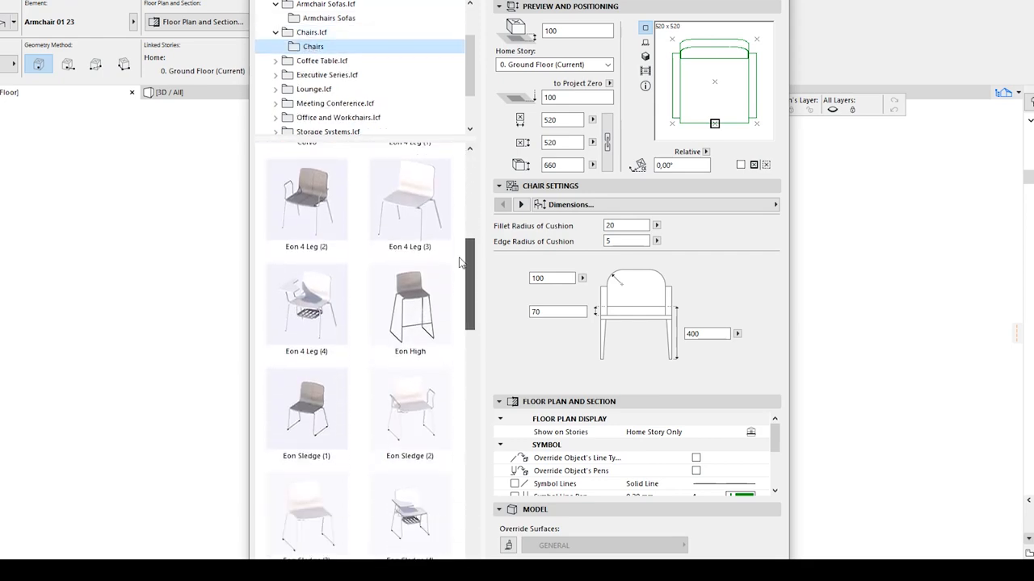
Browse into the Executive Series library folder in Object Settings.
{"action": "left_click", "coordinate": [326, 89]}
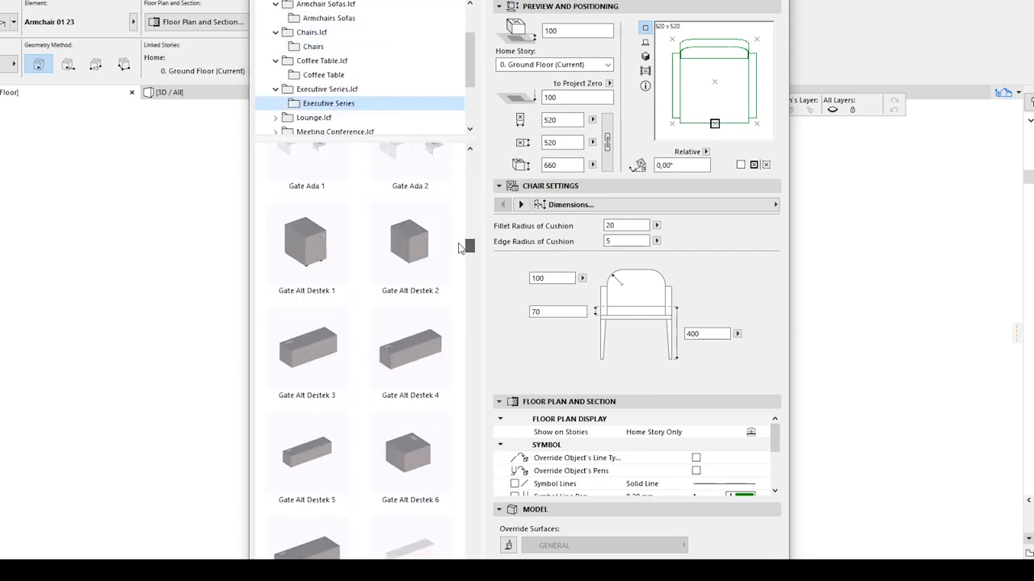